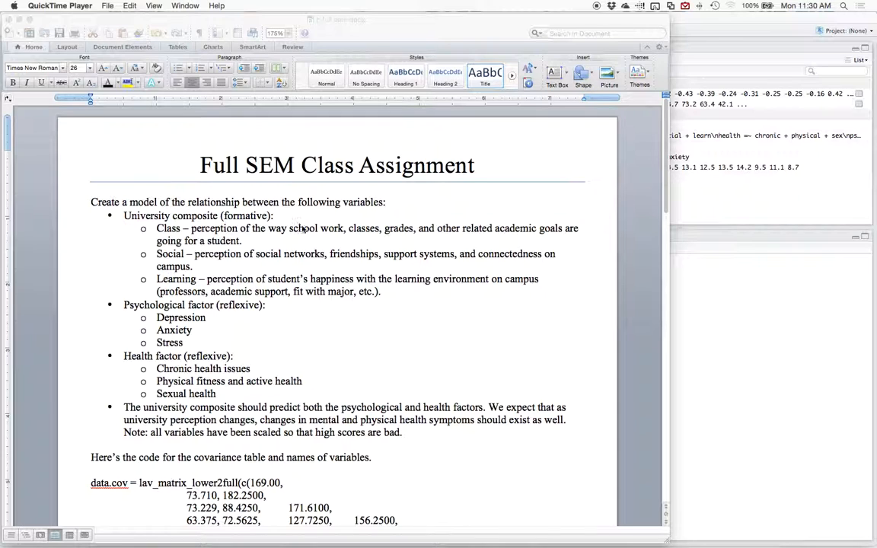
# - Copy the covariance matrix code from the Word document into a new R script
pyautogui.scroll(-3)
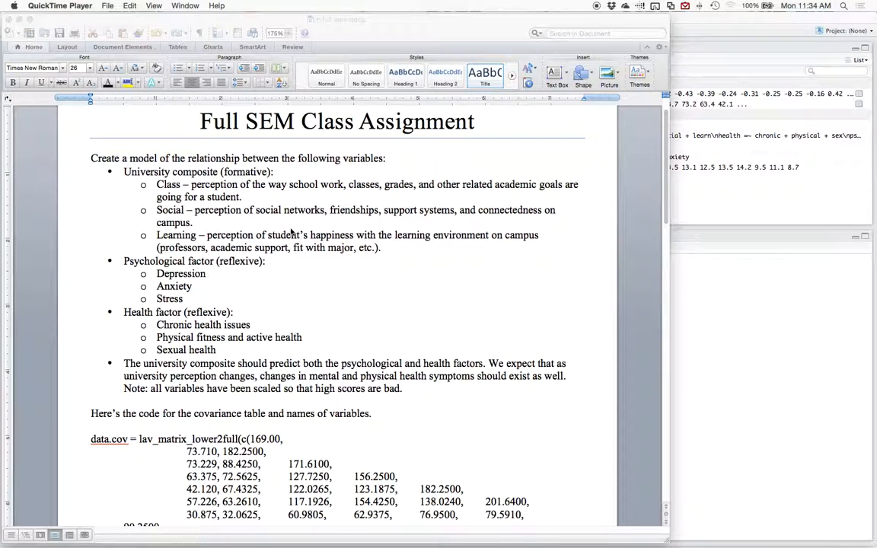
pyautogui.scroll(-3)
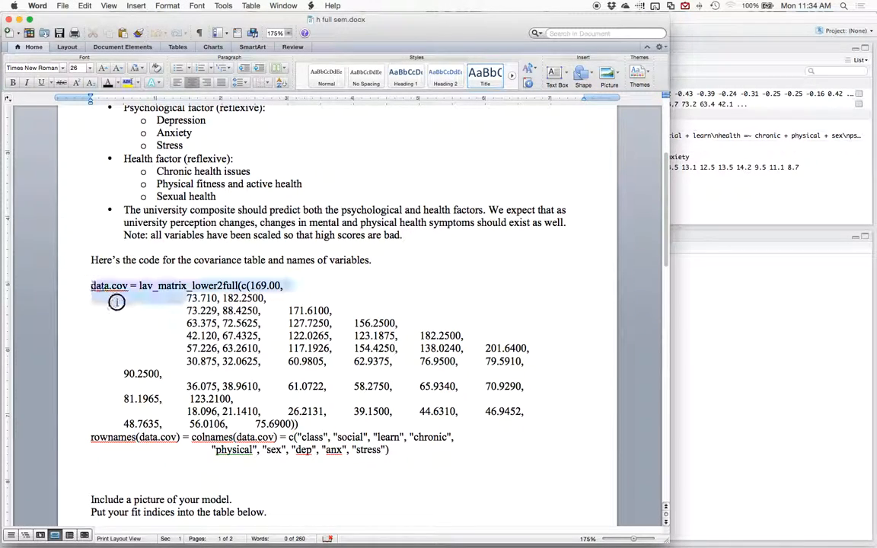
pyautogui.moveTo(91, 285); pyautogui.dragTo(411, 449)
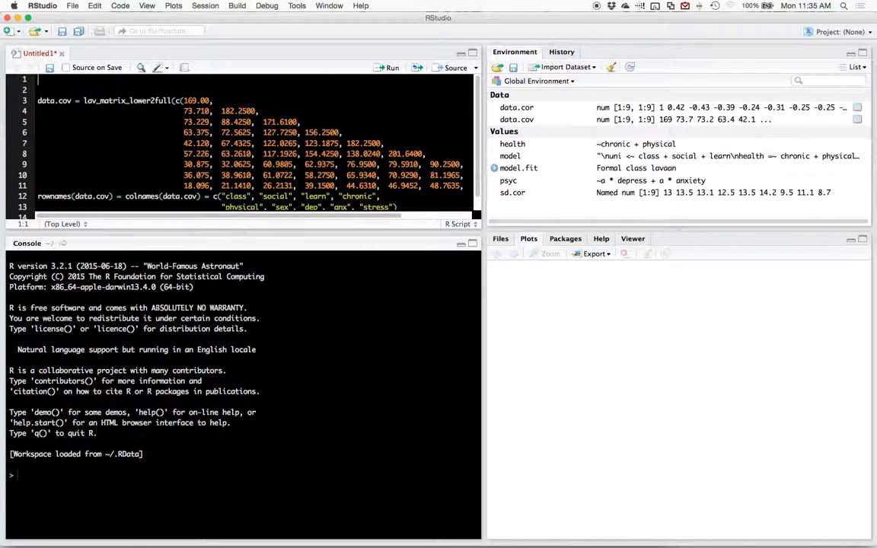
# - Add library(lavaan) and library(semPlot) above the pasted code
pyautogui.write('library(la')
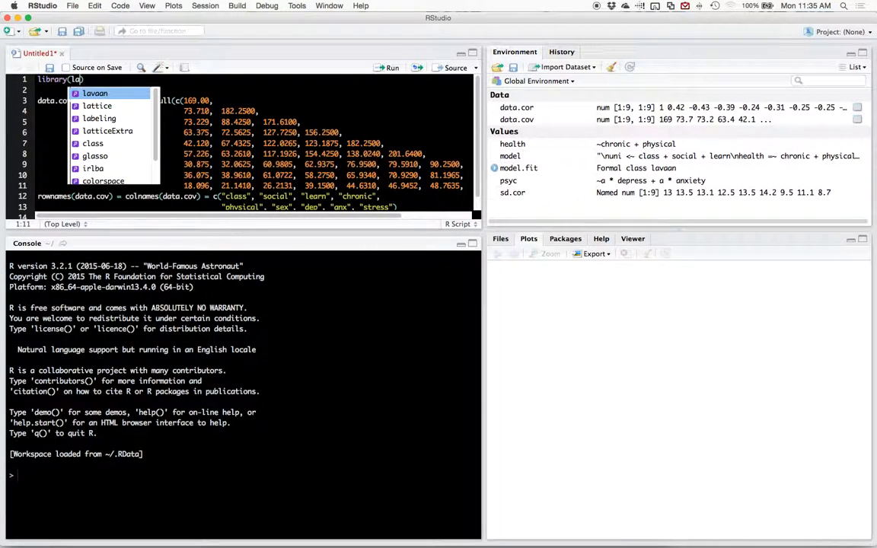
pyautogui.press('Return')
pyautogui.write('libara')
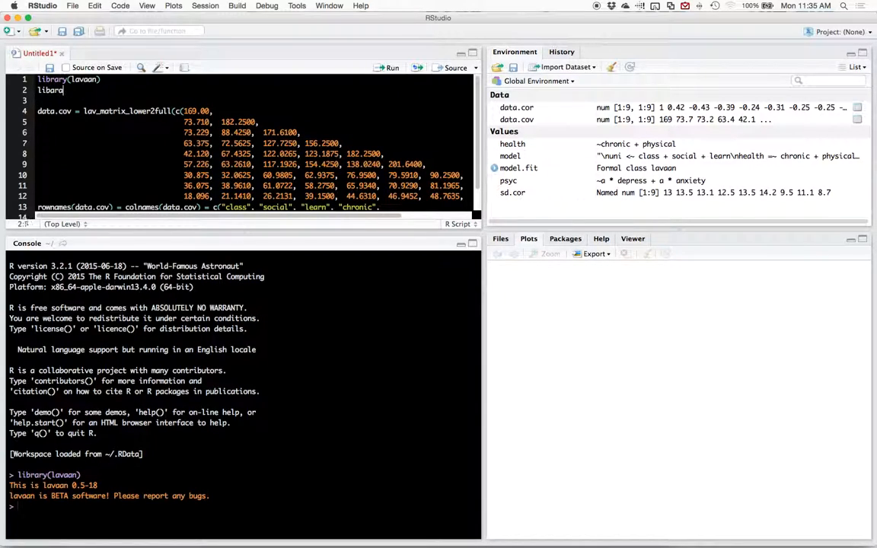
pyautogui.write('library(semPl)')
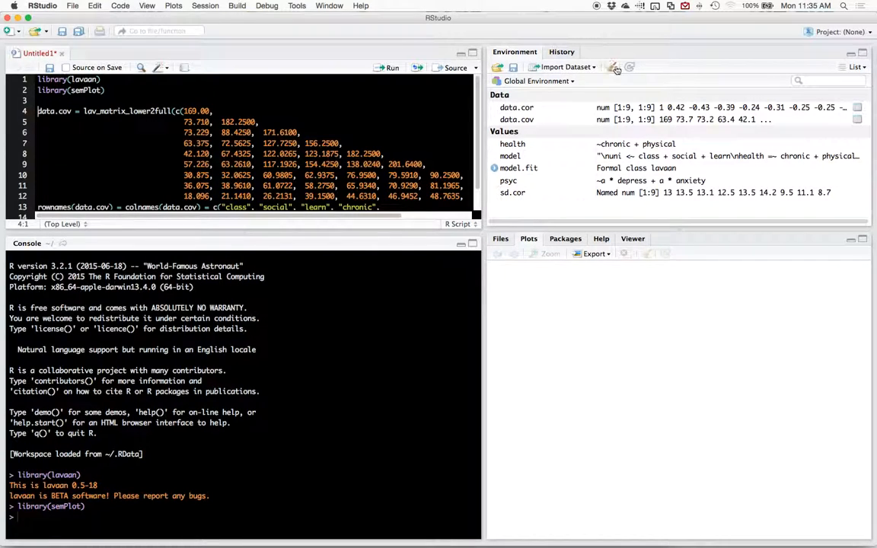
# - Clear all workspace objects, create the 9×9 data.cov matrix and dismiss its preview
pyautogui.click(614, 67)
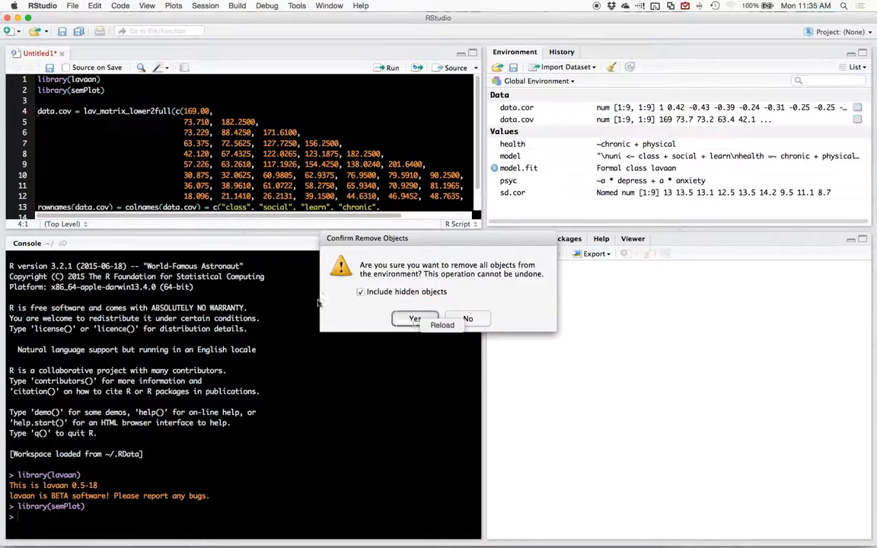
pyautogui.click(415, 319)
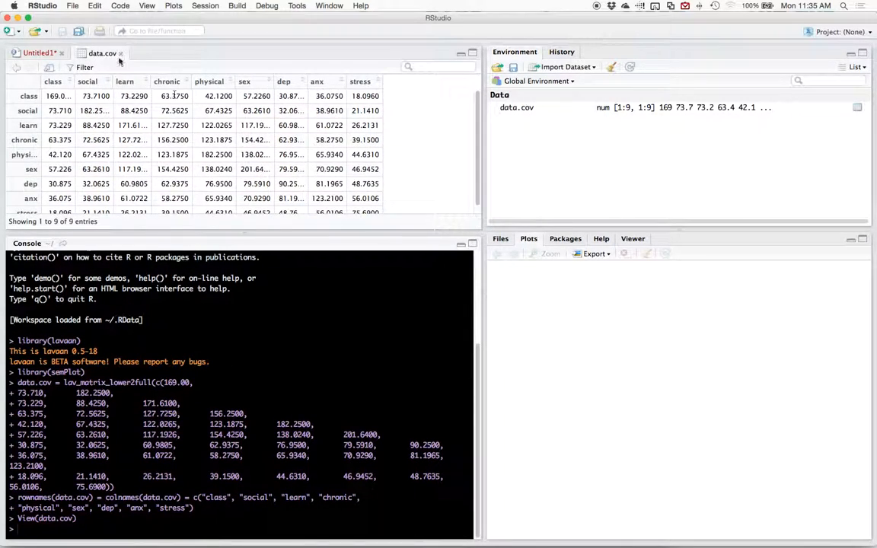
pyautogui.click(38, 53)
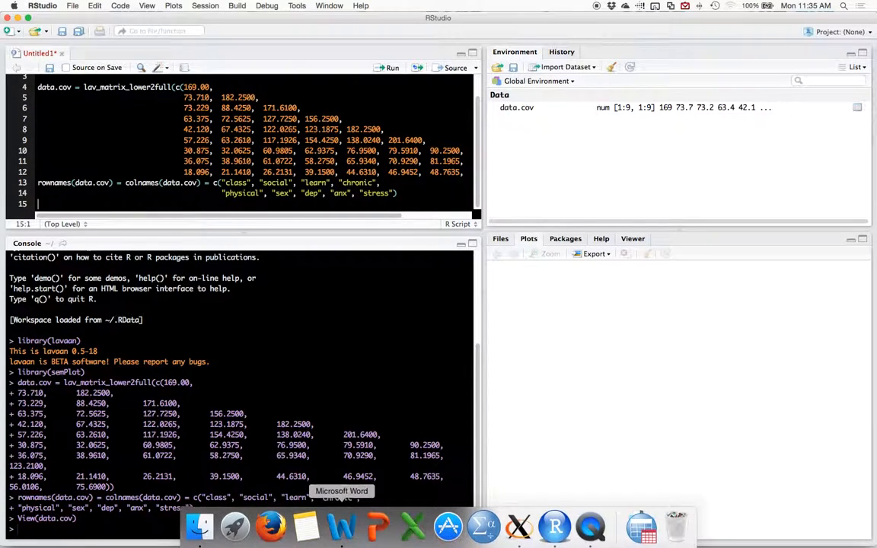
# - Add a '##build the model' comment and switch back to the Word assignment
pyautogui.write('##build')
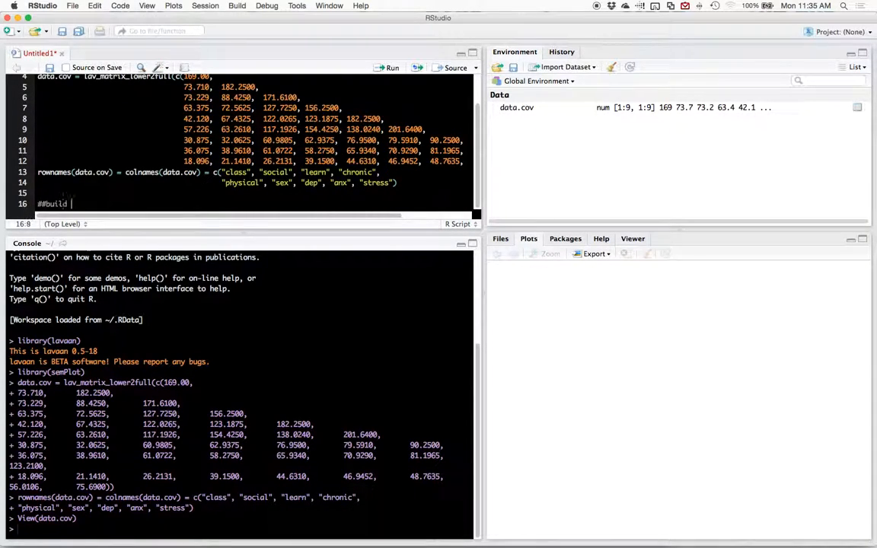
pyautogui.write('the model')
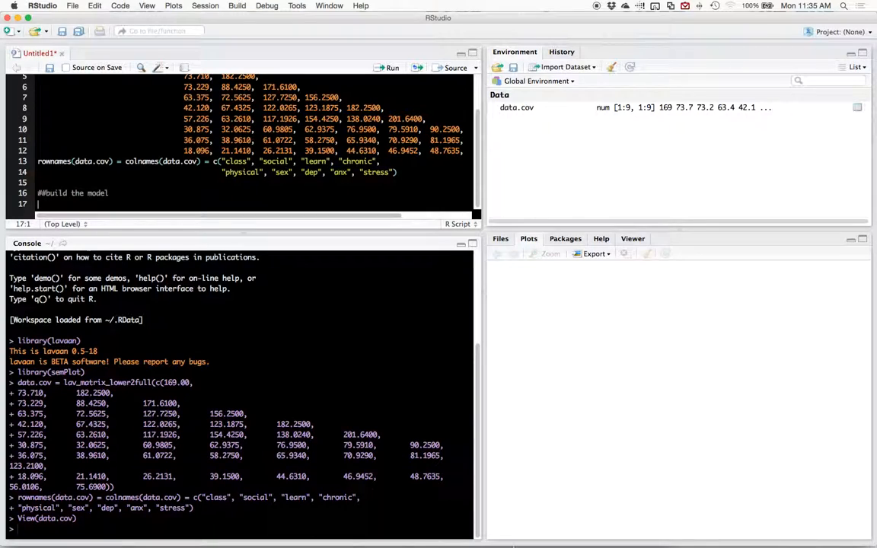
pyautogui.click(340, 526)
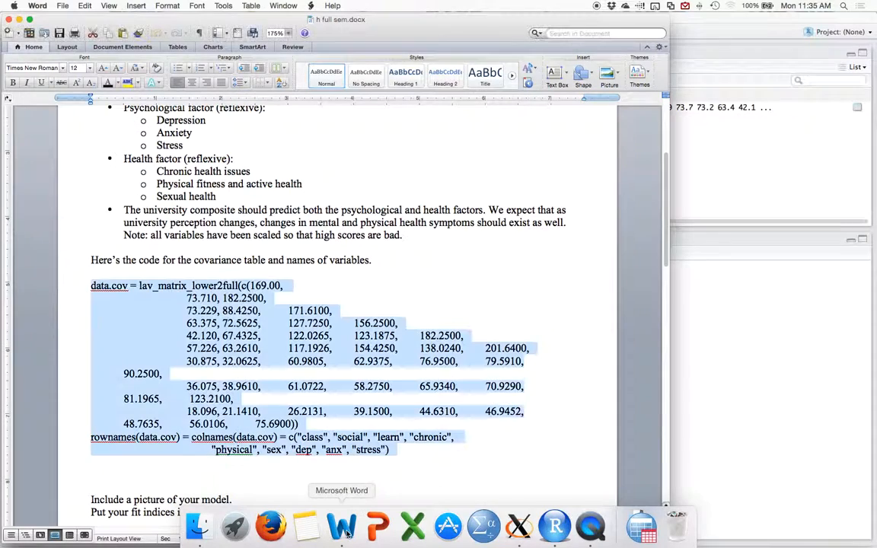
# - Write 'Model =' and the uni composite line built from class, social and learning
pyautogui.scroll(-3)
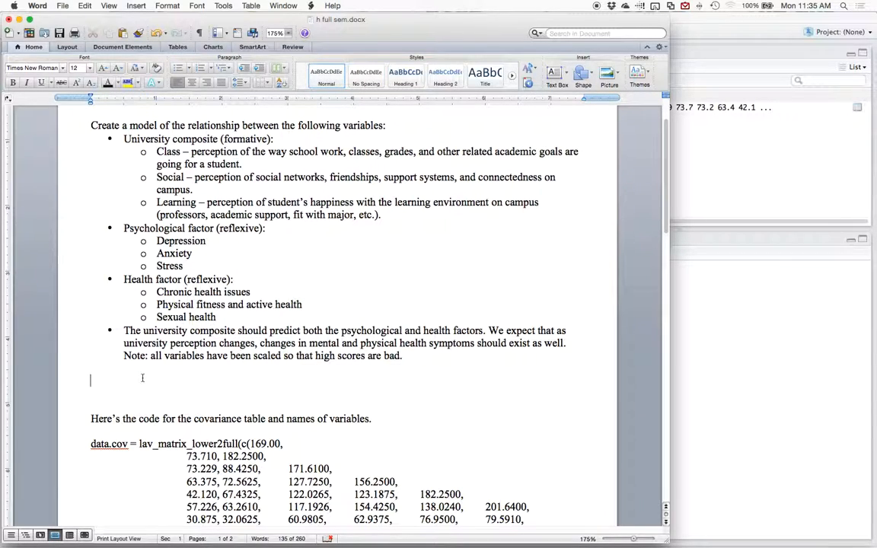
pyautogui.write('Model =')
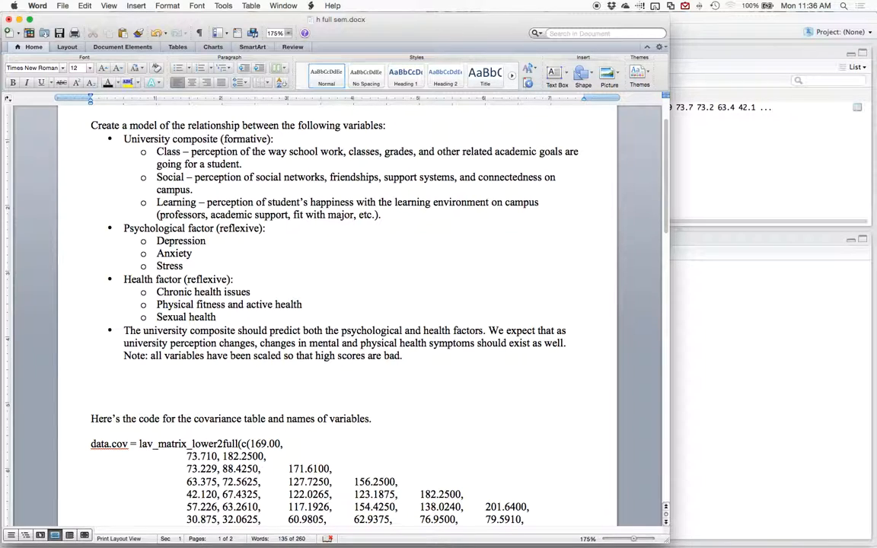
pyautogui.click(92, 380)
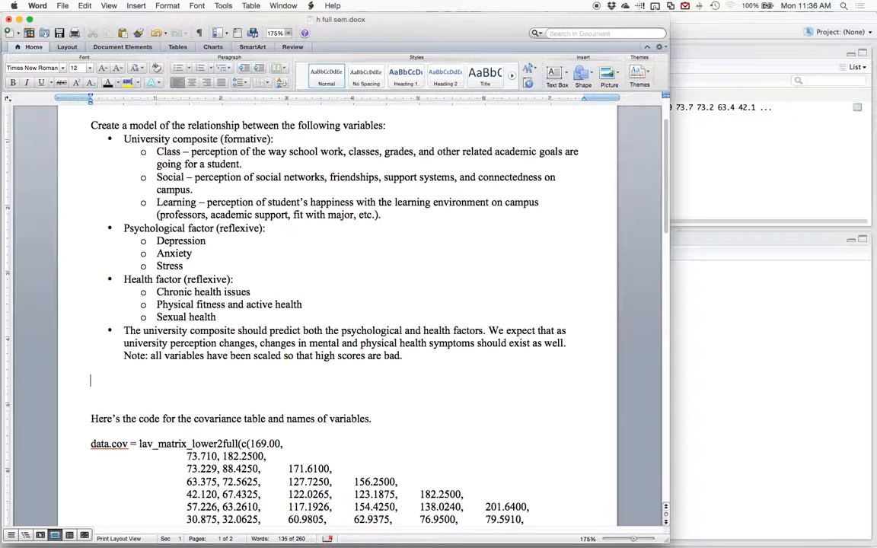
pyautogui.write('uni')
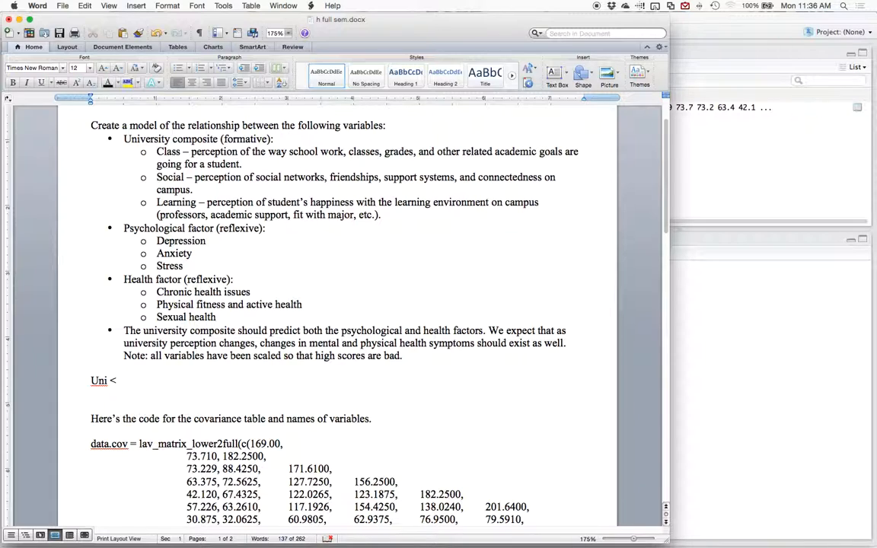
pyautogui.write('-')
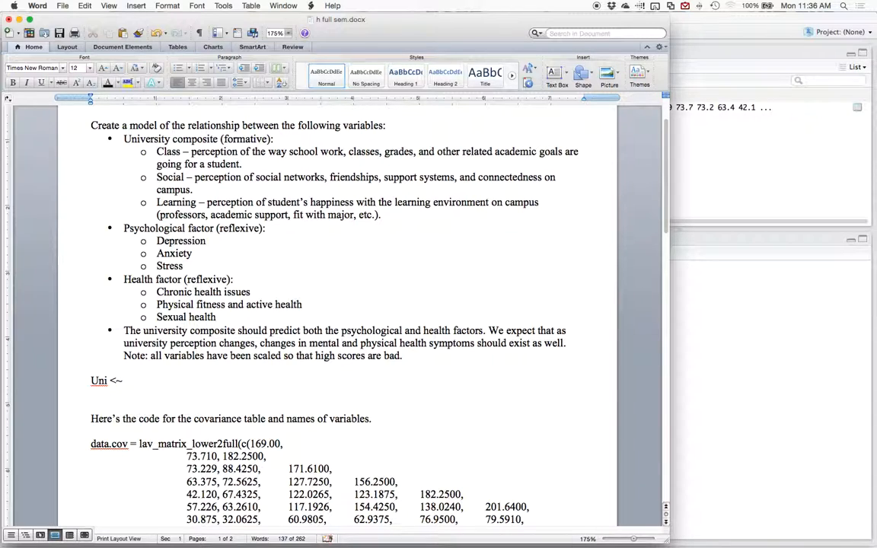
pyautogui.click(125, 380)
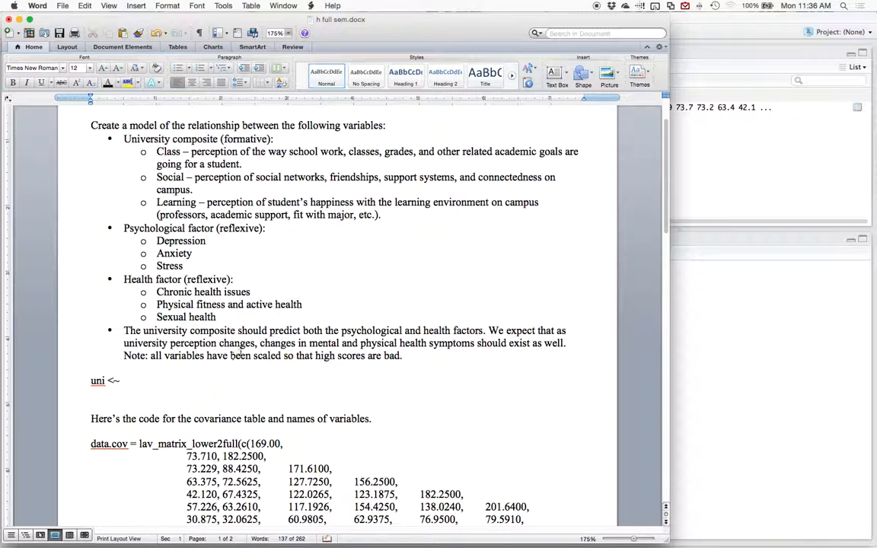
pyautogui.click(121, 381)
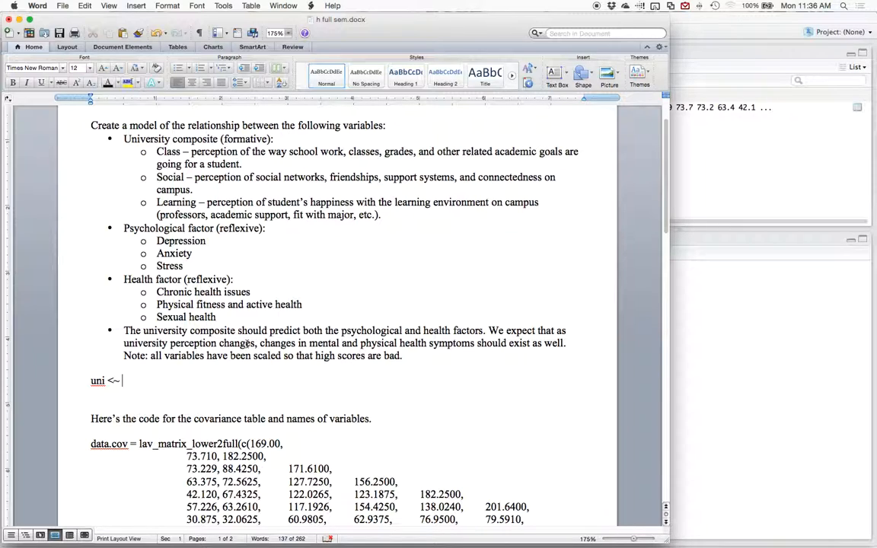
pyautogui.write('class')
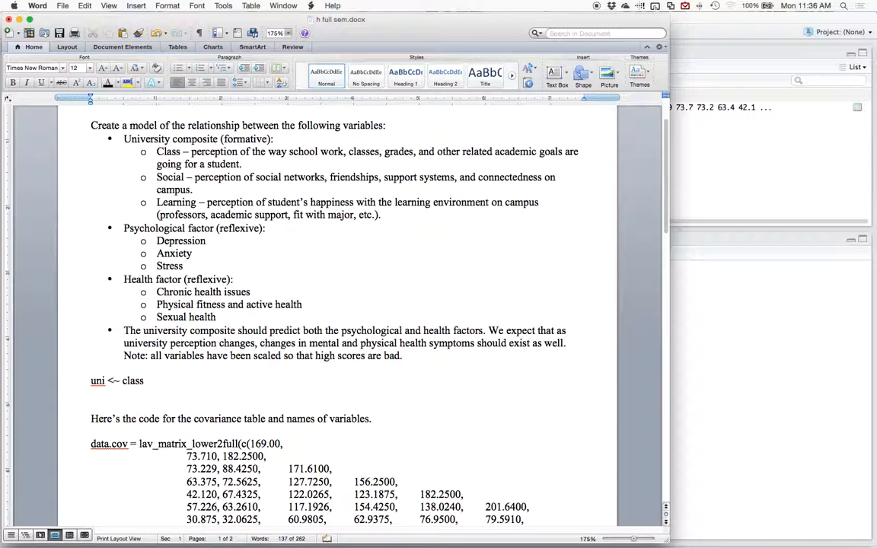
pyautogui.write('+ social + loearning')
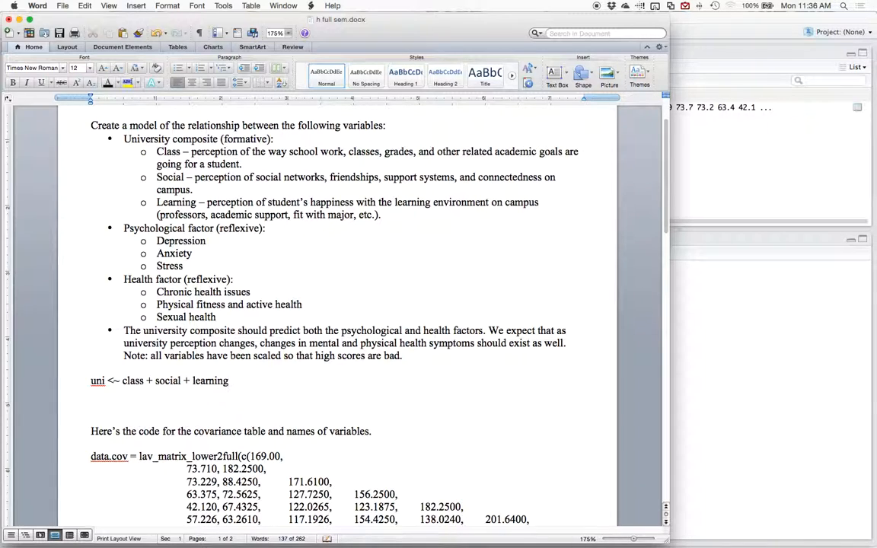
# - Add the line 'psychology =~ dep + anx + stress'
pyautogui.scroll(-3)
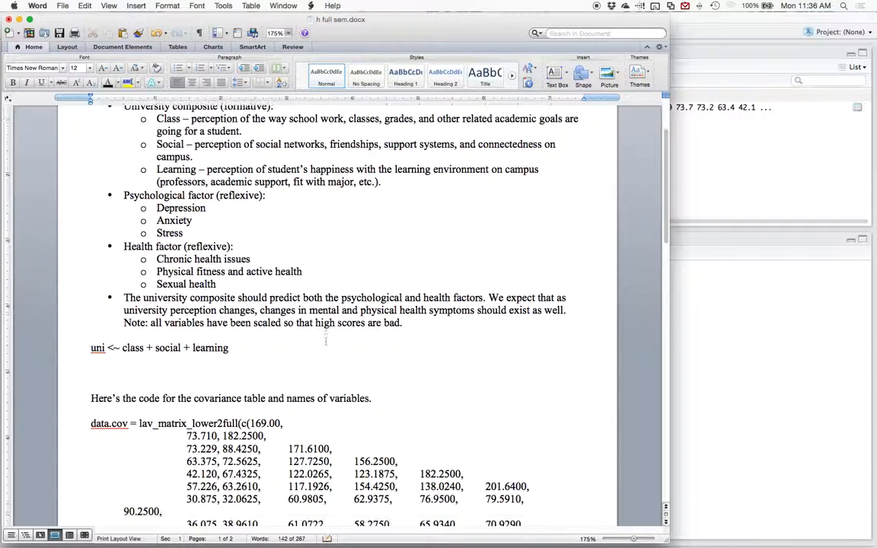
pyautogui.scroll(-3)
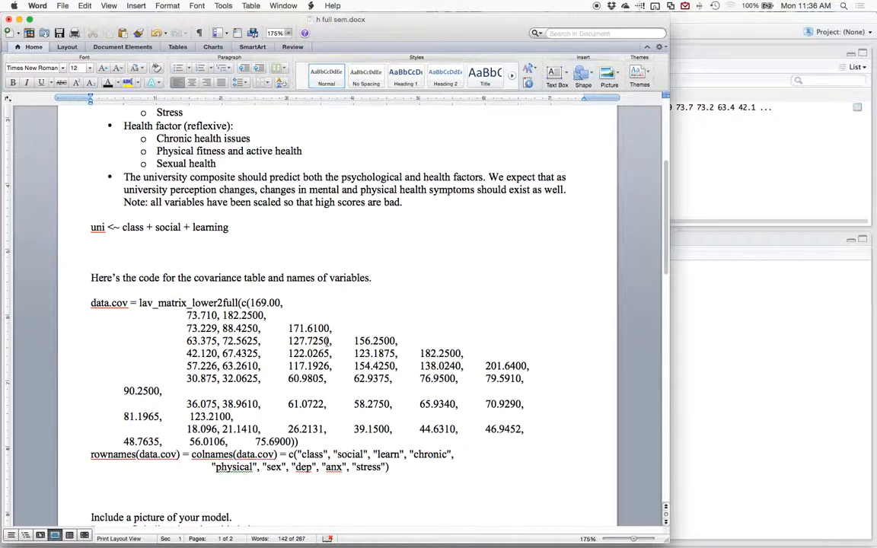
pyautogui.scroll(-3)
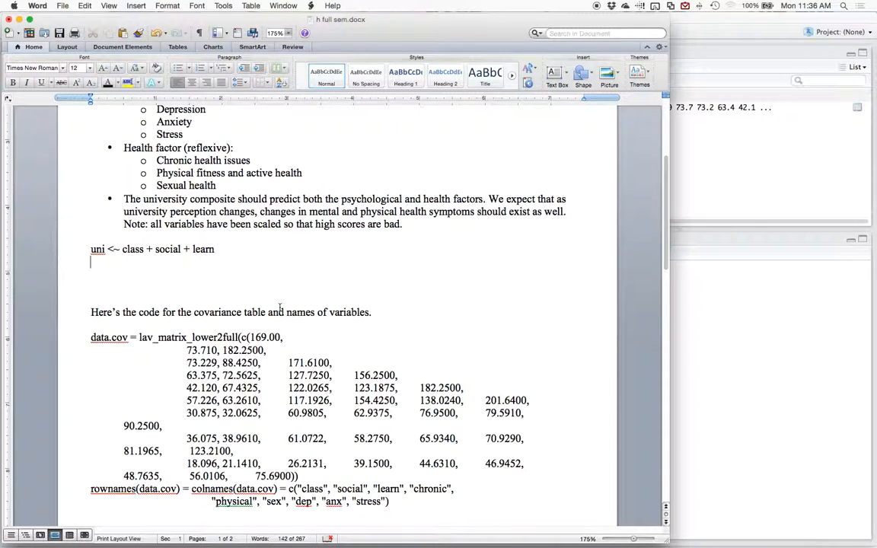
pyautogui.write('psych')
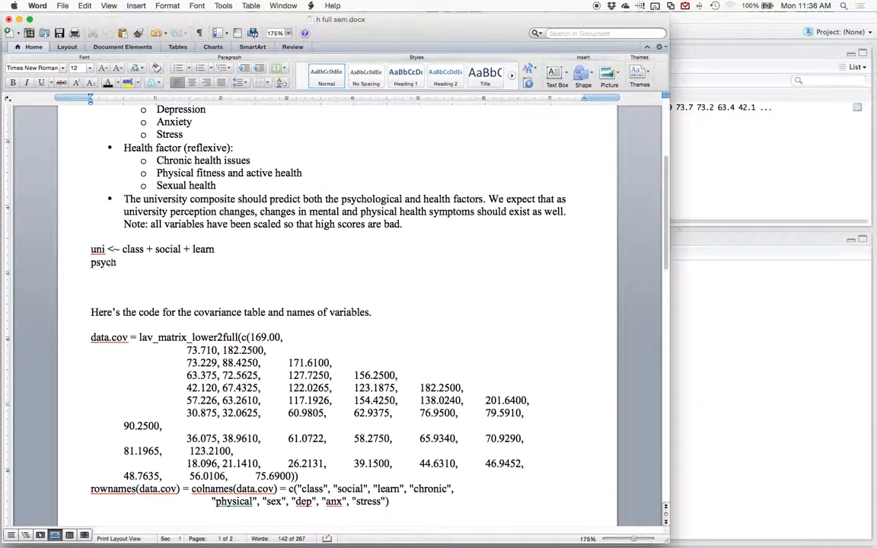
pyautogui.write('ology =')
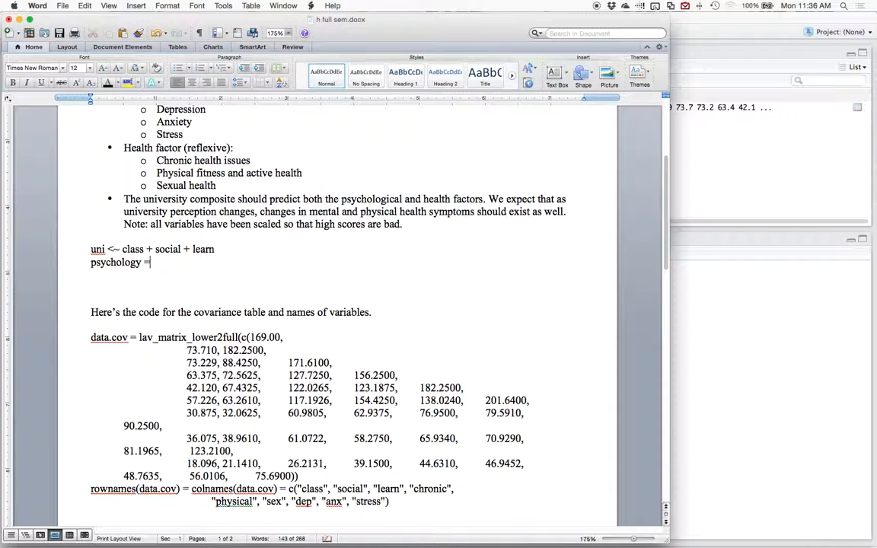
pyautogui.write('~')
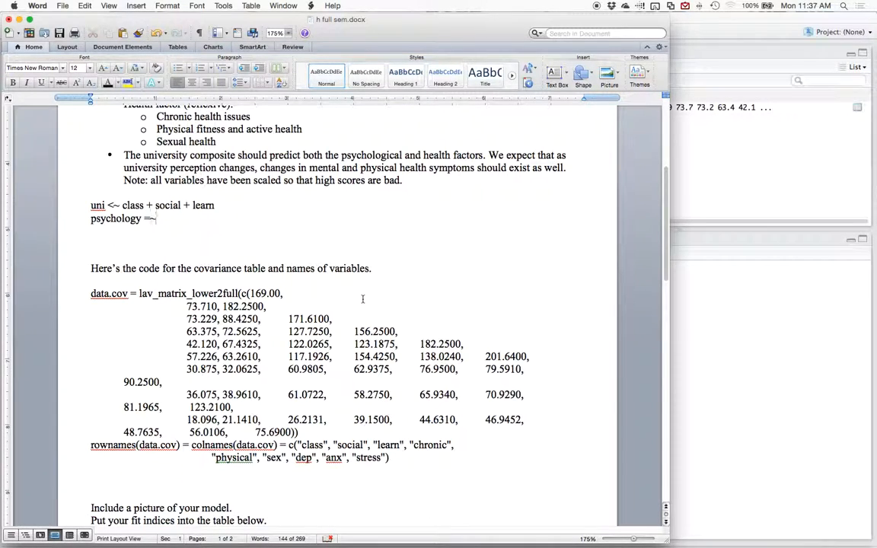
pyautogui.write('dep + a')
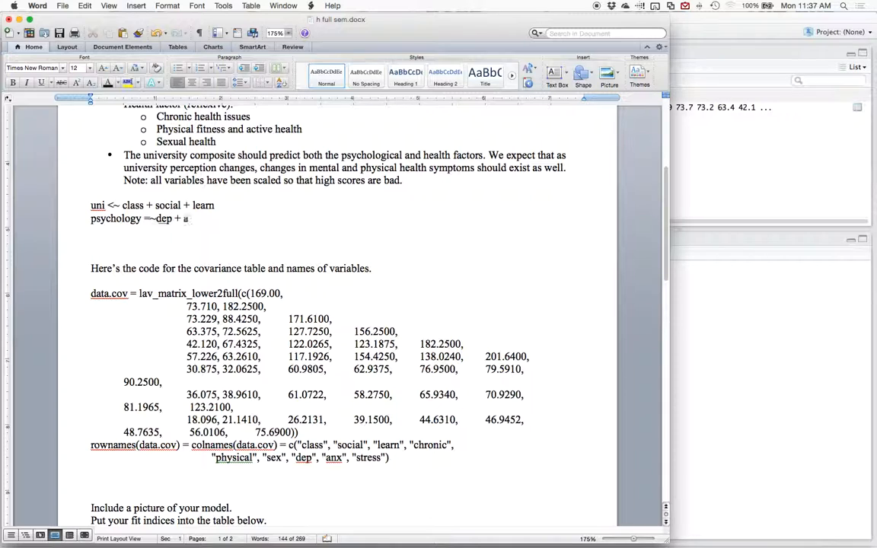
pyautogui.write('nx + stress')
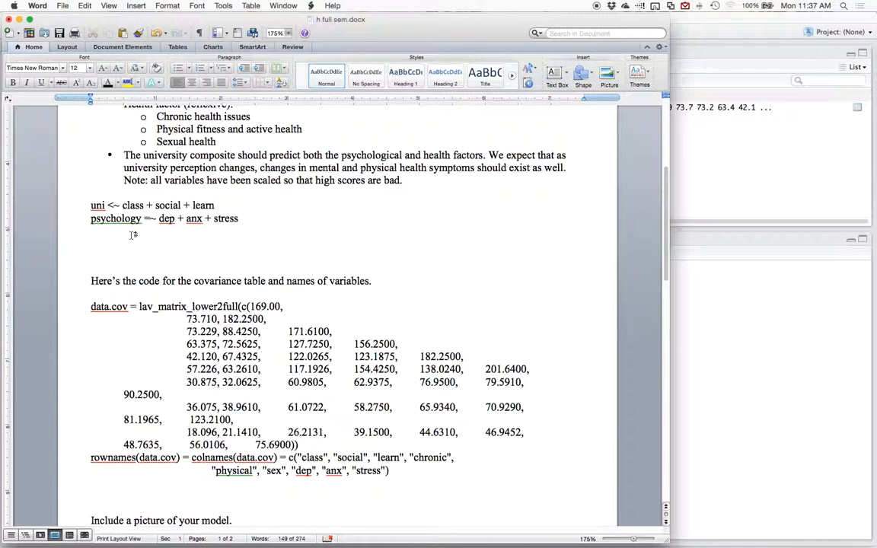
# - Add the line 'health =~ chronic + physical + sex' below the psychology line
pyautogui.write('health')
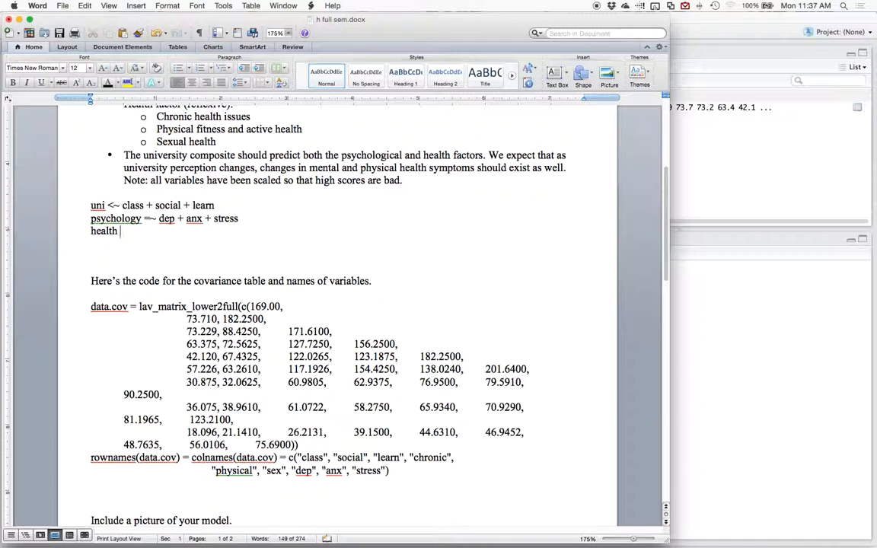
pyautogui.write('=~')
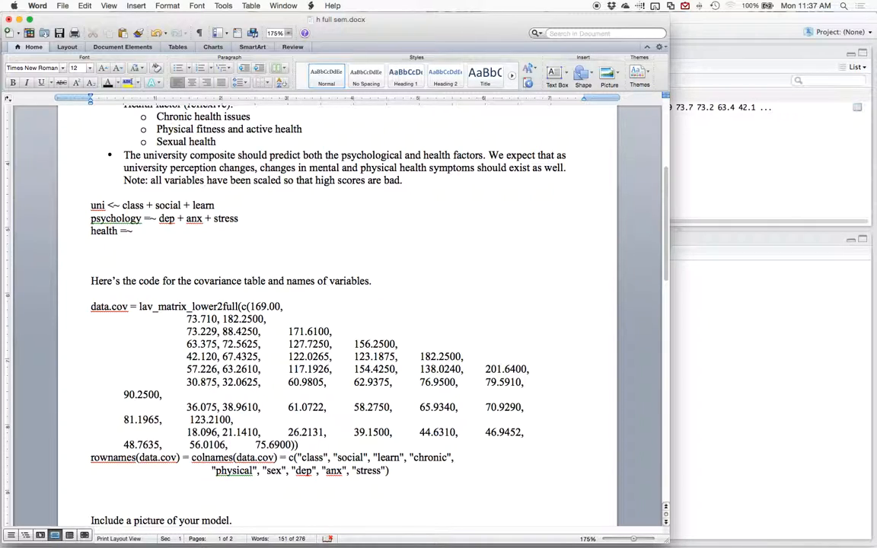
pyautogui.write('chron')
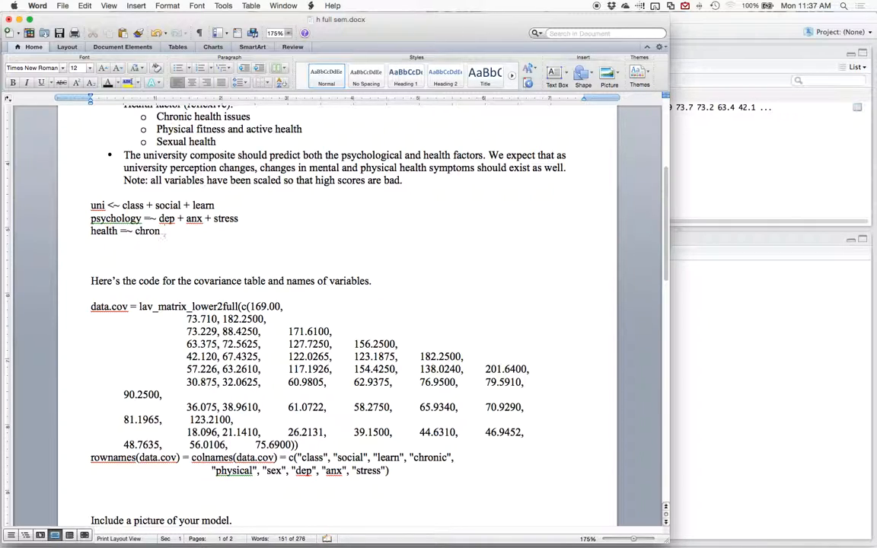
pyautogui.write('ic + physical + sex')
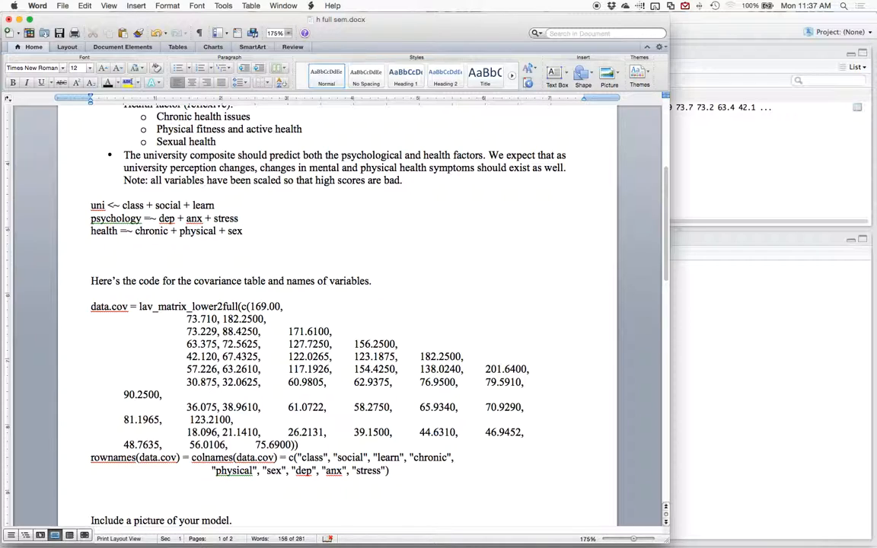
pyautogui.click(245, 231)
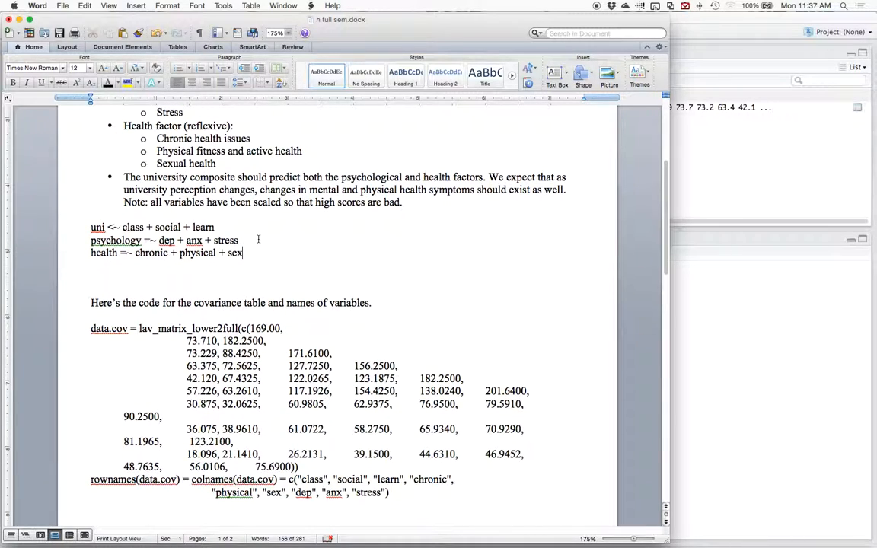
pyautogui.moveTo(105, 234); pyautogui.dragTo(243, 253)
pyautogui.write('uni')
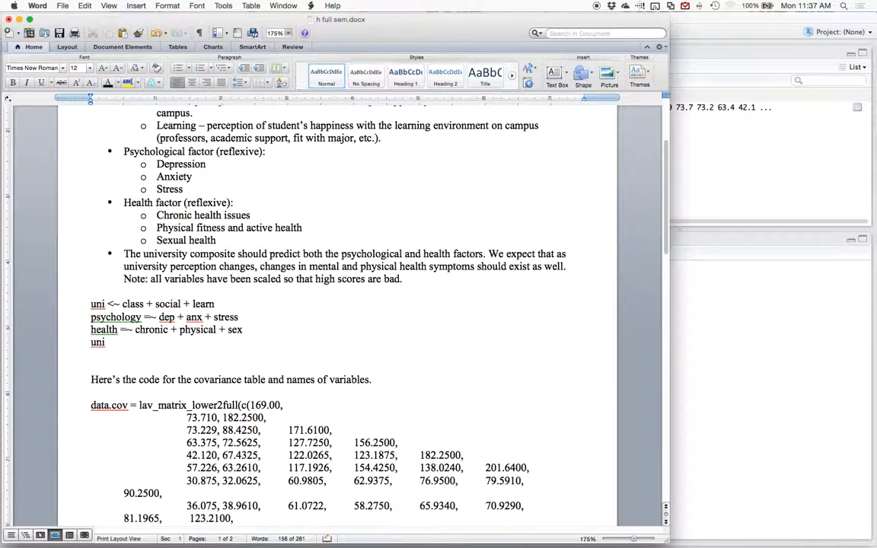
# - Finish 'uni =~ psychology + health' and select the four model syntax lines
pyautogui.write('=')
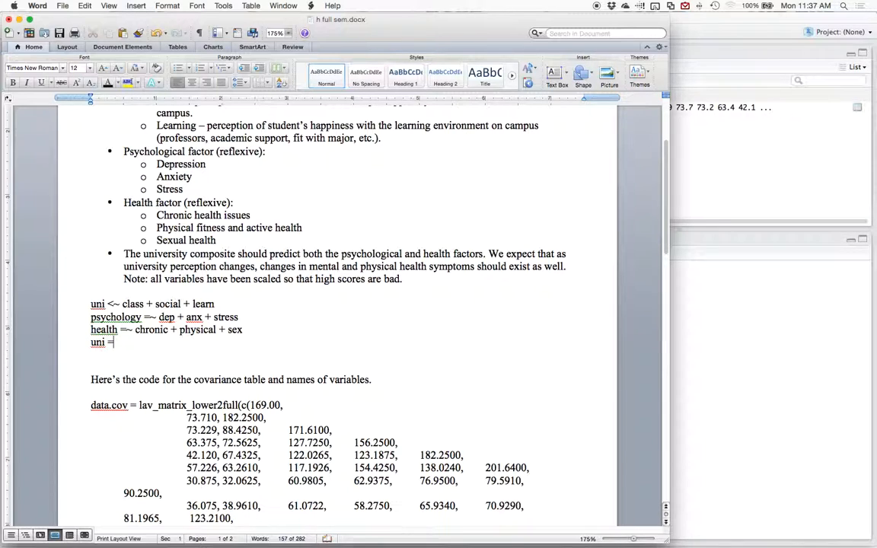
pyautogui.write('~')
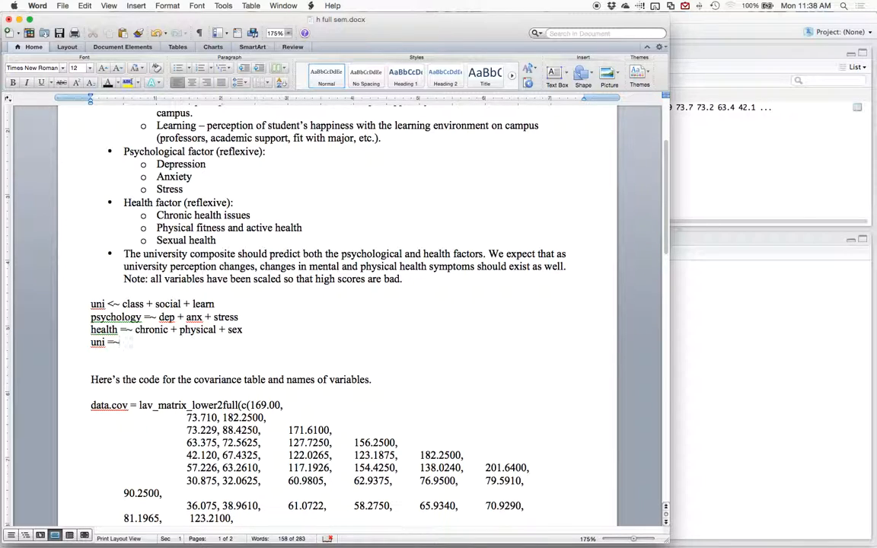
pyautogui.write('psychology')
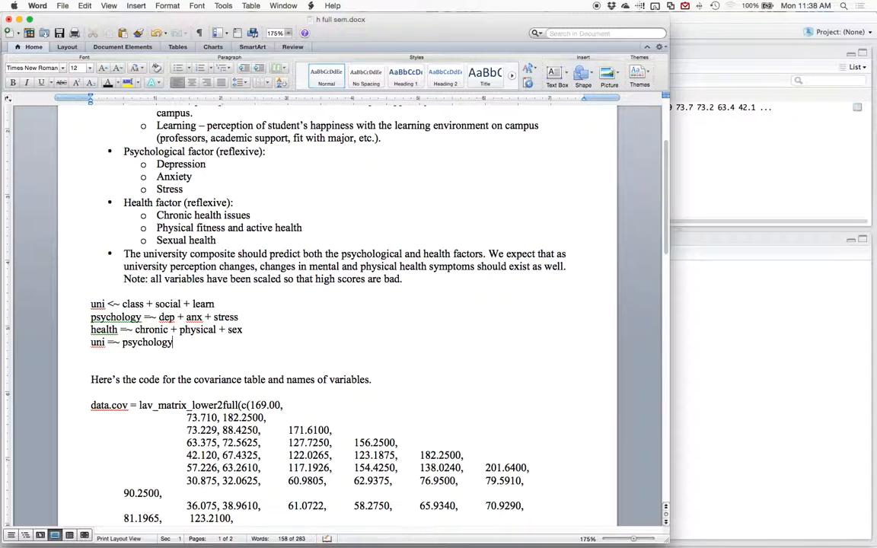
pyautogui.write('+ health')
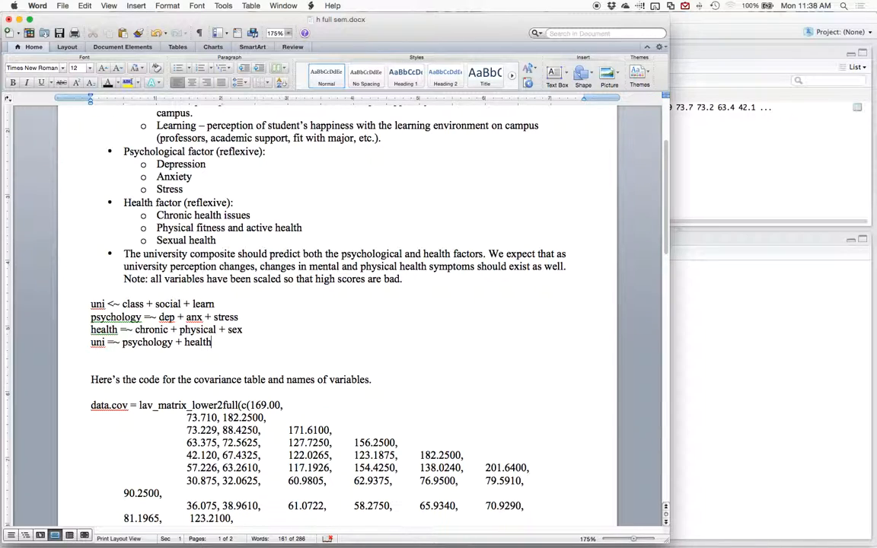
pyautogui.moveTo(91, 304); pyautogui.dragTo(214, 342)
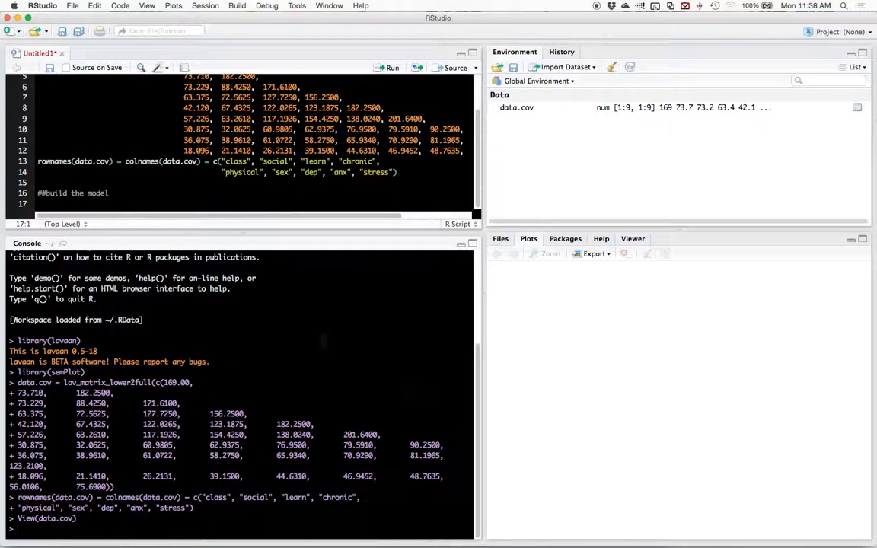
# - Define model = ' with the four lavaan syntax lines and add a '##run the model' comment
pyautogui.write('moe')
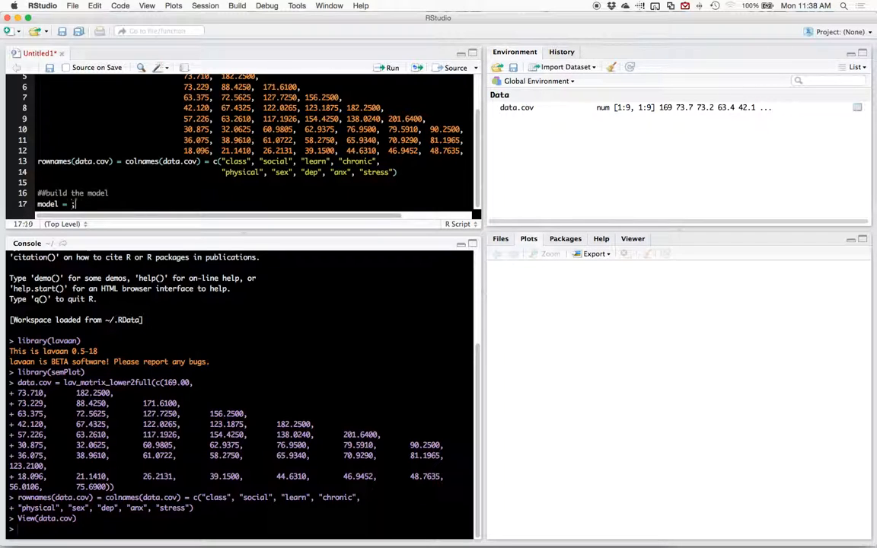
pyautogui.write('uni <- class + social + learn')
pyautogui.write('psychology =~ dep + anx + stress')
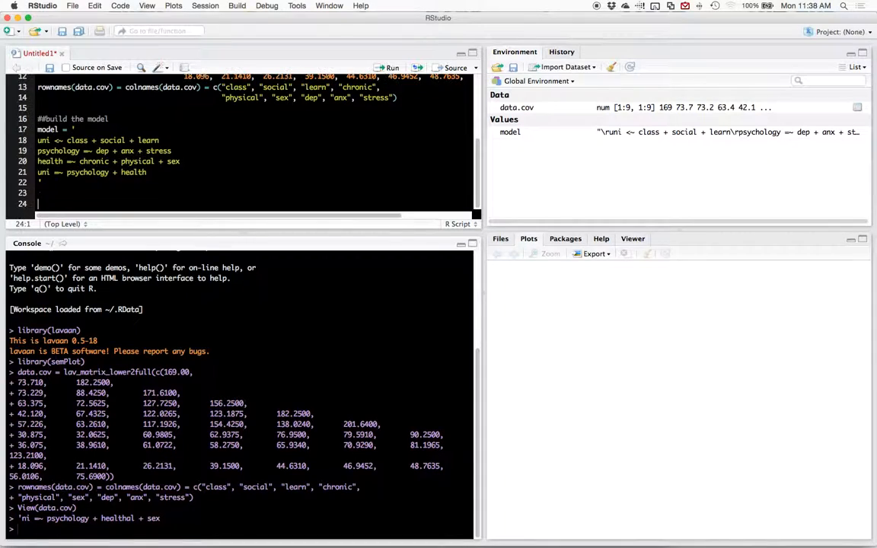
pyautogui.write('##run the model')
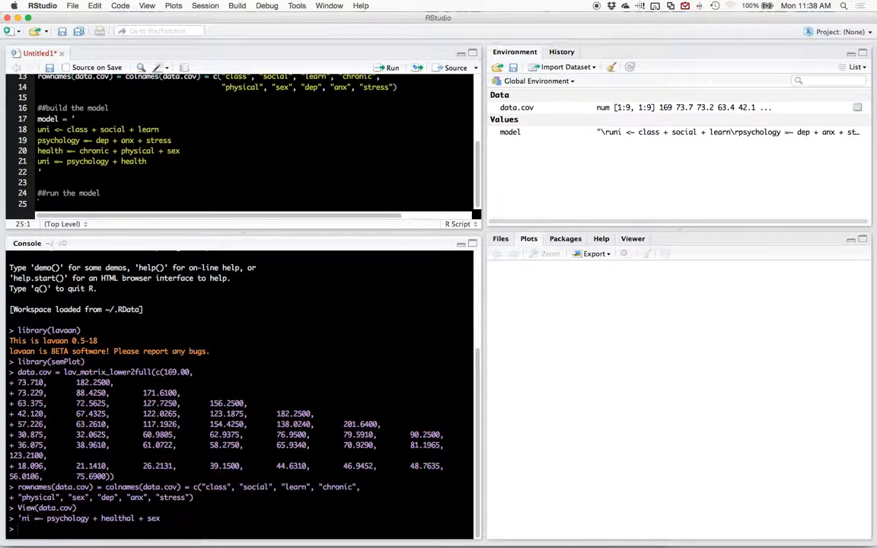
# - Begin model.fit = sem(model, sample.cov = data.cov, with the nobs argument started
pyautogui.write('model.fit')
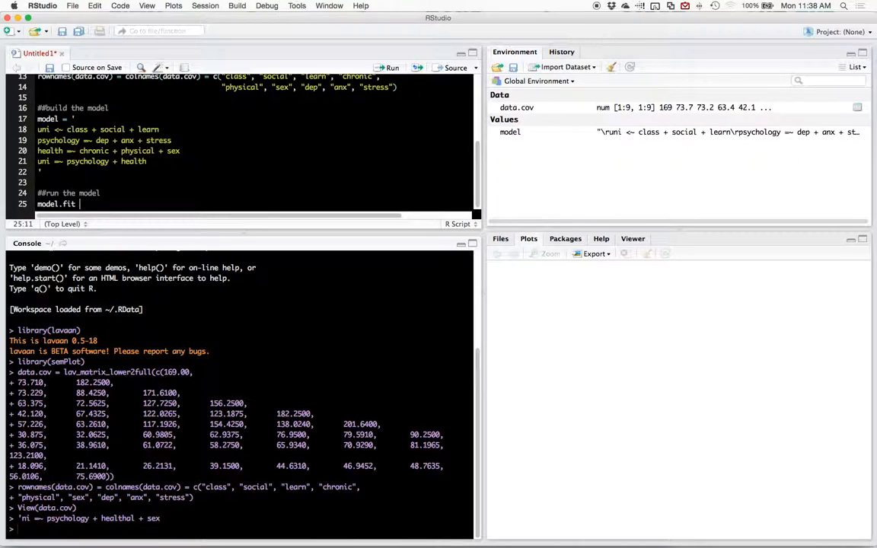
pyautogui.write('sem(')
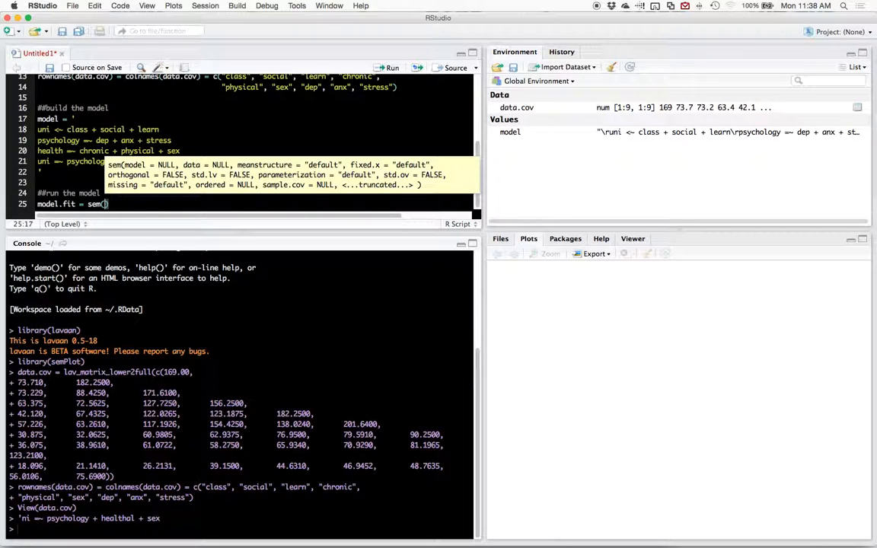
pyautogui.write('model')
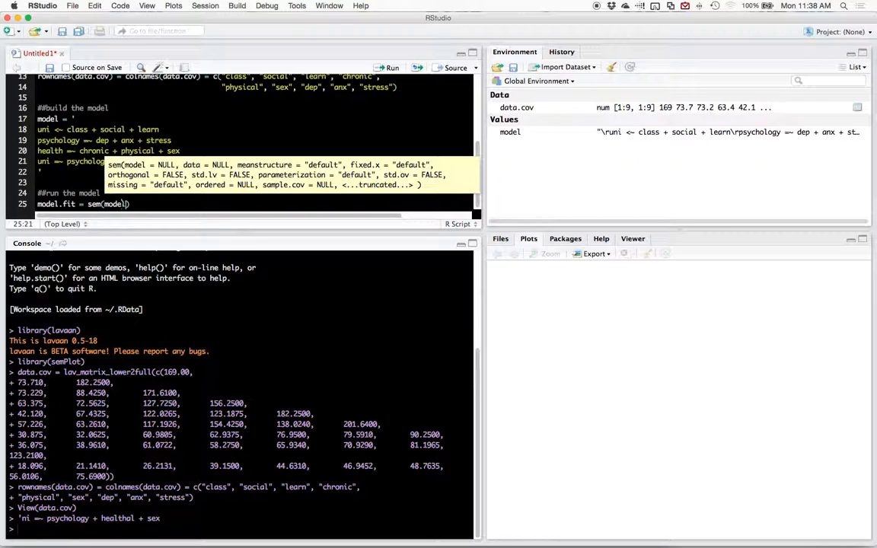
pyautogui.write(',')
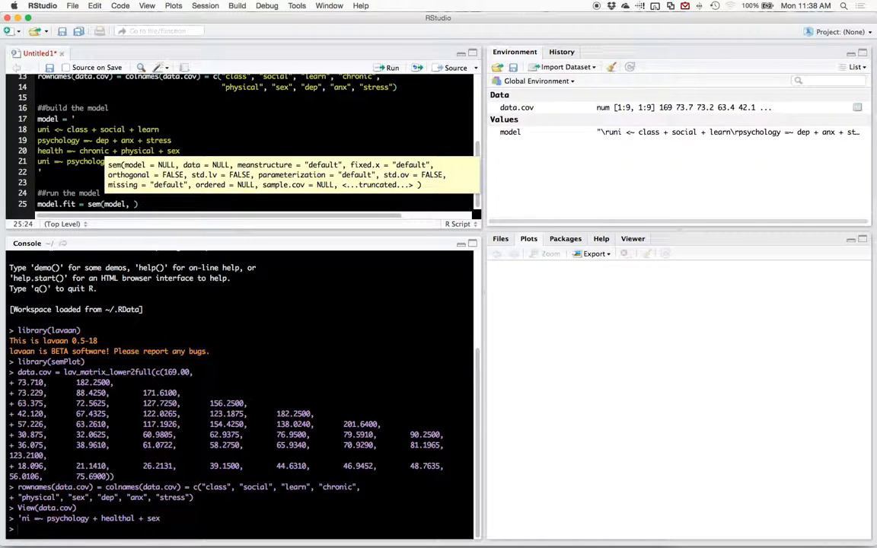
pyautogui.write('sample')
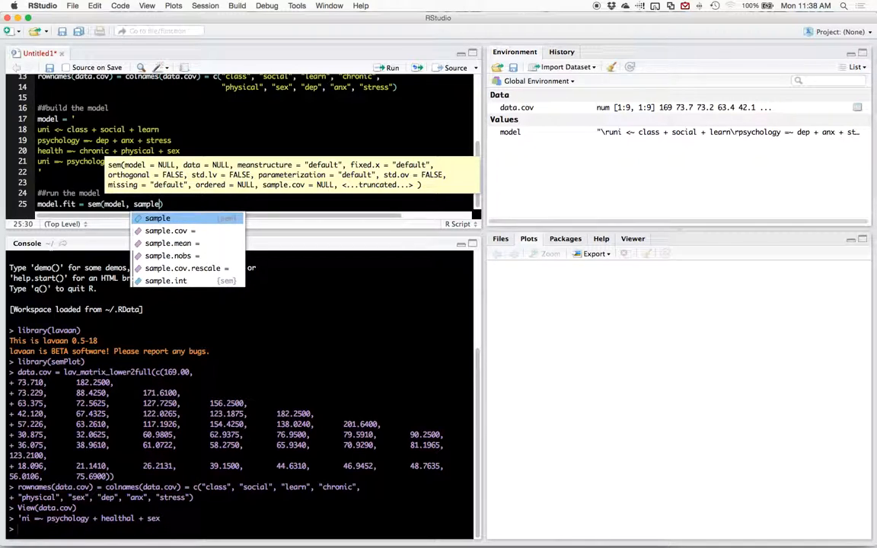
pyautogui.write('.cov = d')
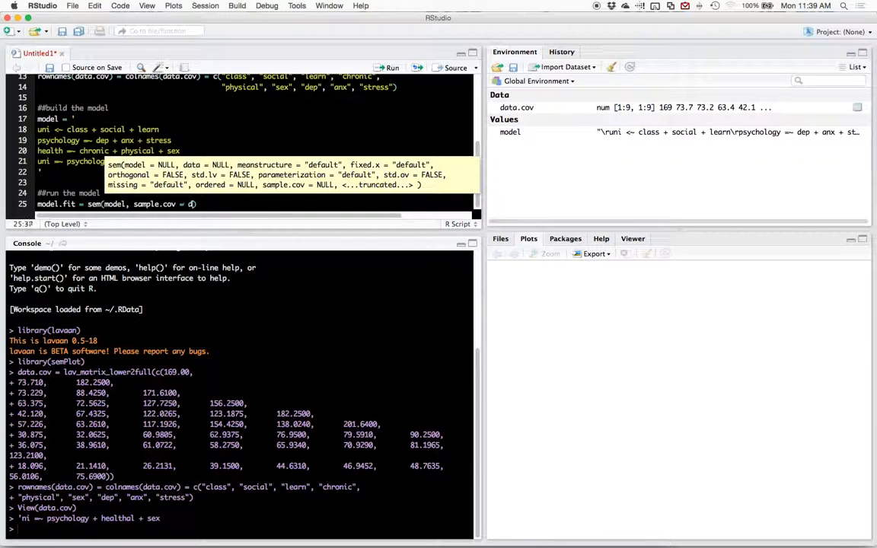
pyautogui.write('ata.cov,')
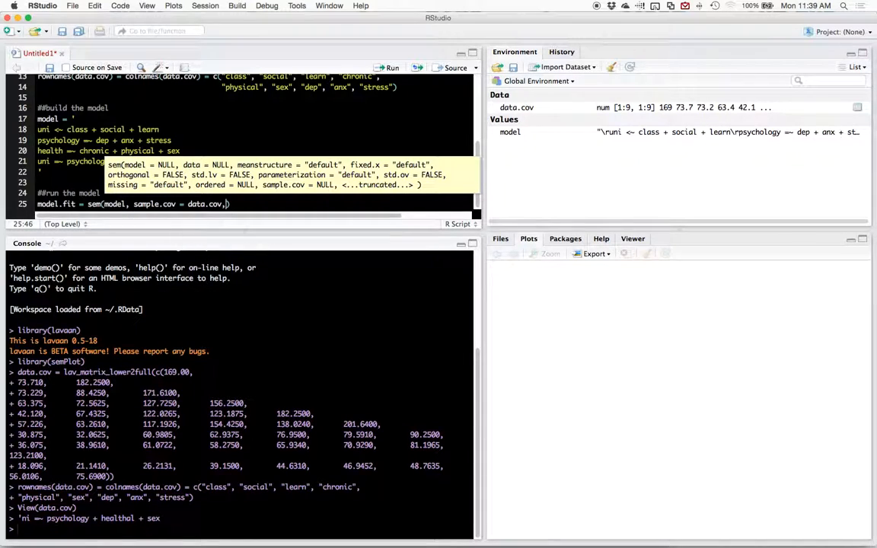
pyautogui.write('nob')
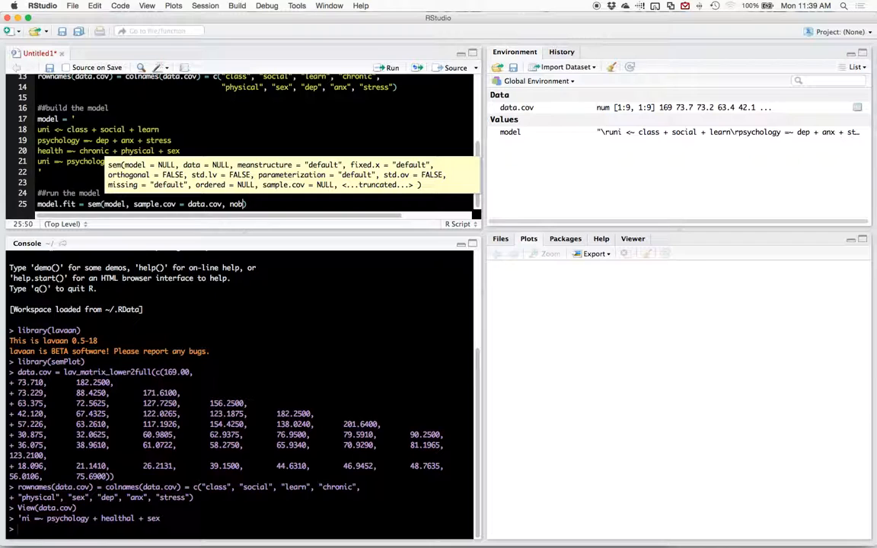
pyautogui.write('samp')
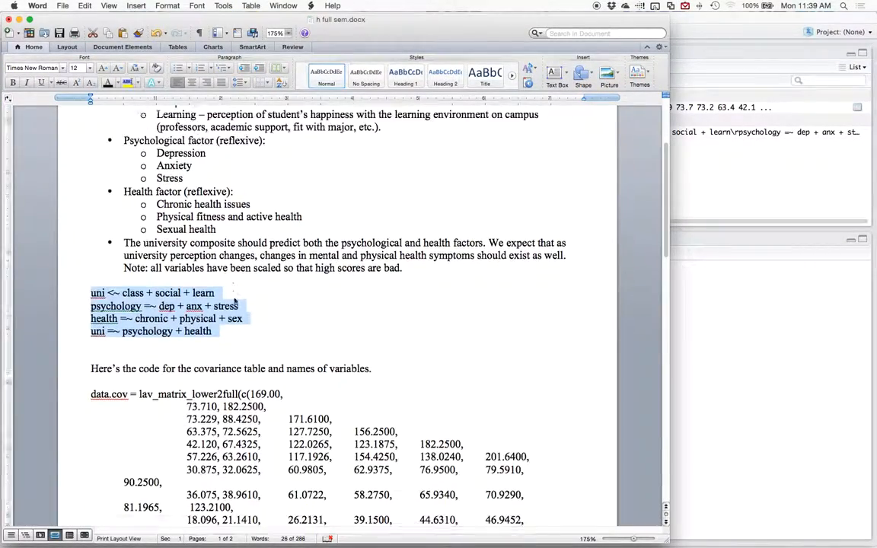
# - Scroll the Word document to check the four model syntax lines
pyautogui.scroll(-3)
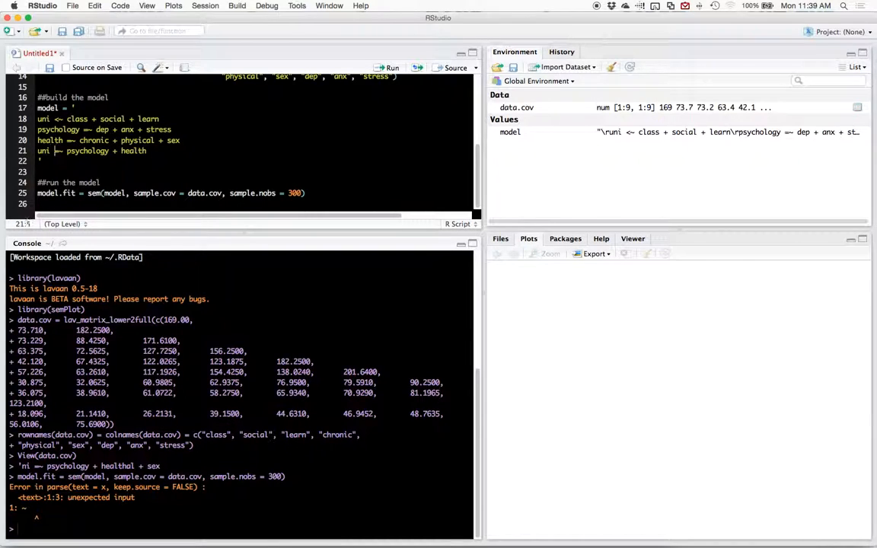
# - Return to the model definition to rerun it with the sem fit
pyautogui.click(59, 130)
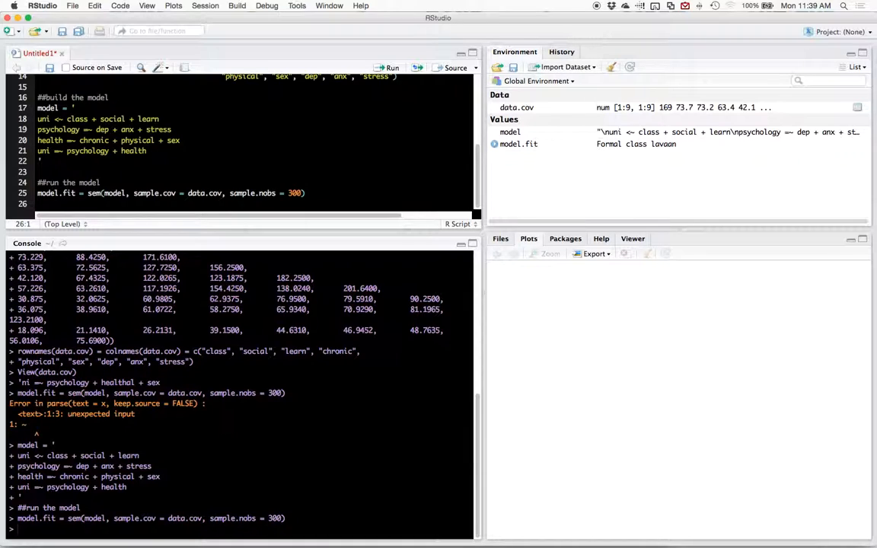
pyautogui.write('summary(model.fit, re')
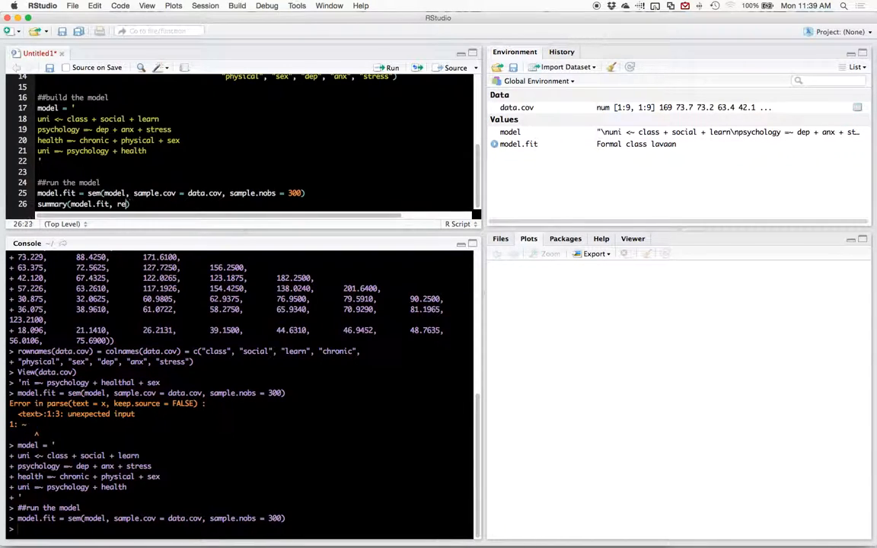
pyautogui.write('square=T')
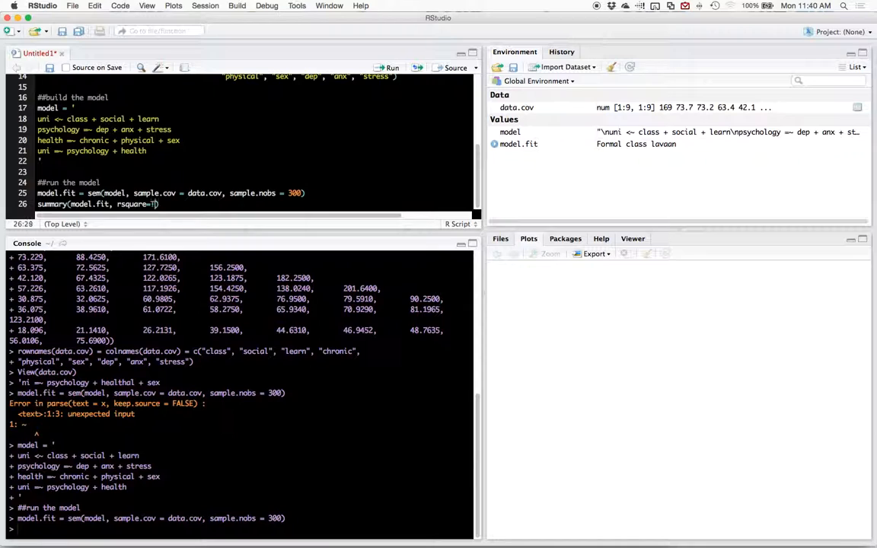
pyautogui.write('RUE<')
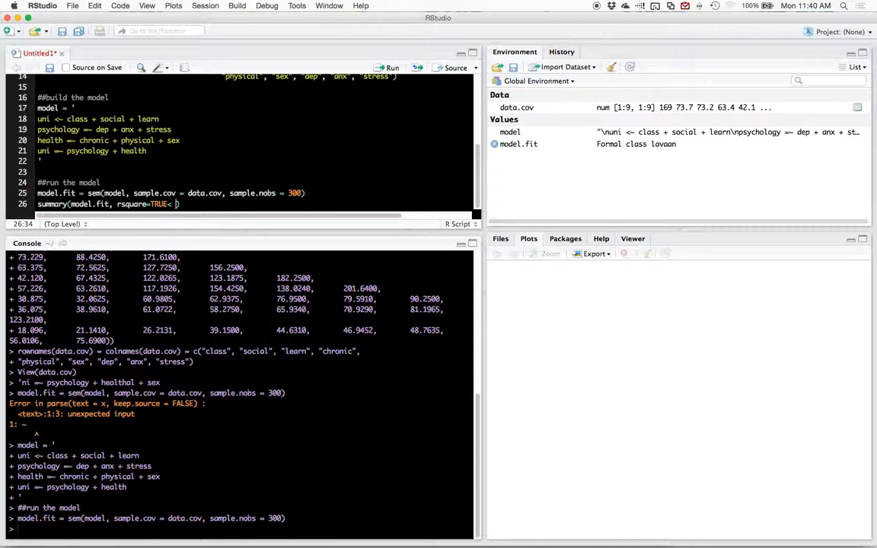
pyautogui.write(',')
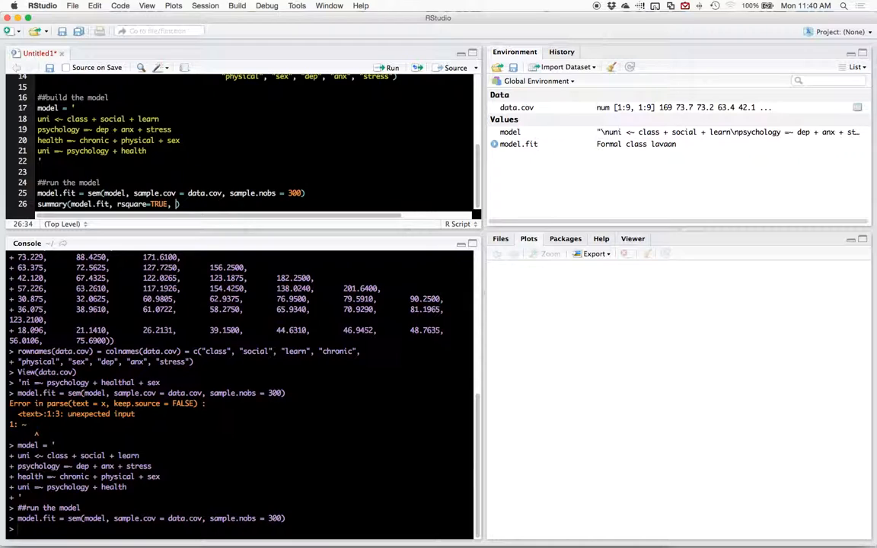
pyautogui.write('standardized')
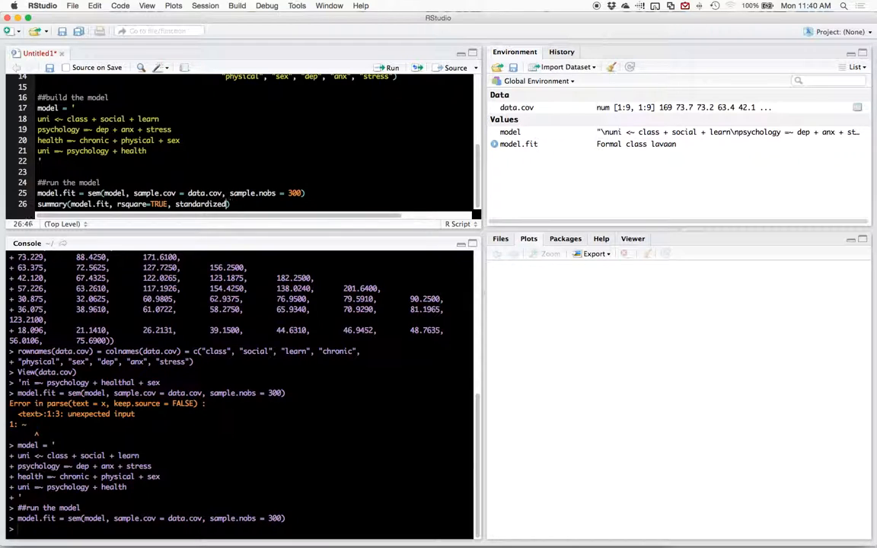
pyautogui.click(392, 68)
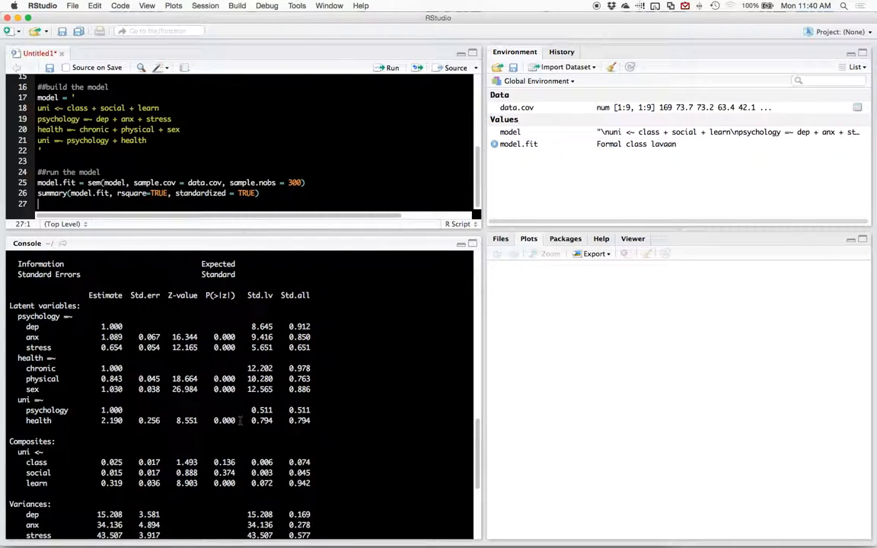
pyautogui.scroll(-3)
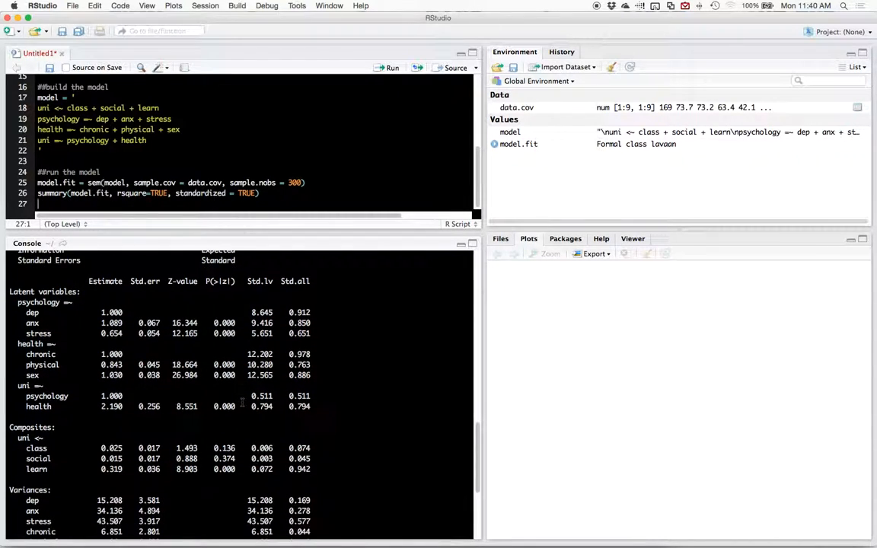
pyautogui.scroll(-3)
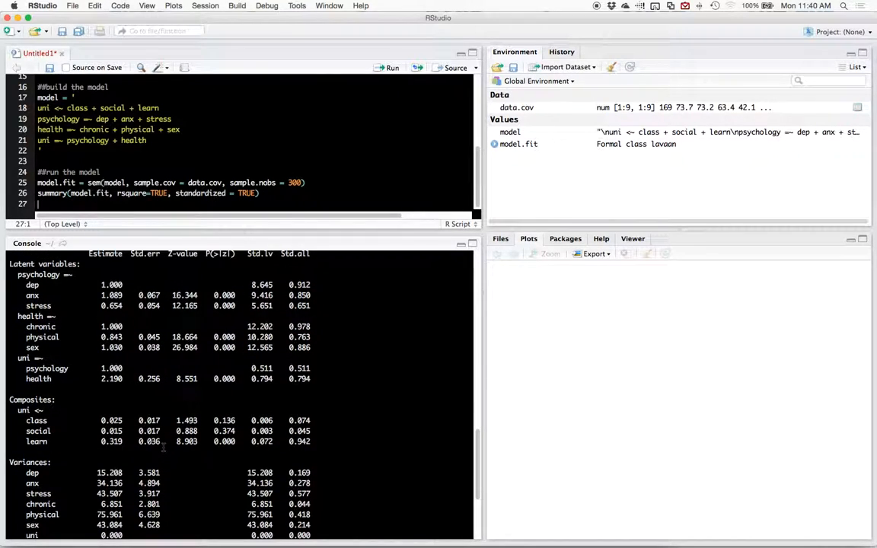
pyautogui.moveTo(327, 438)
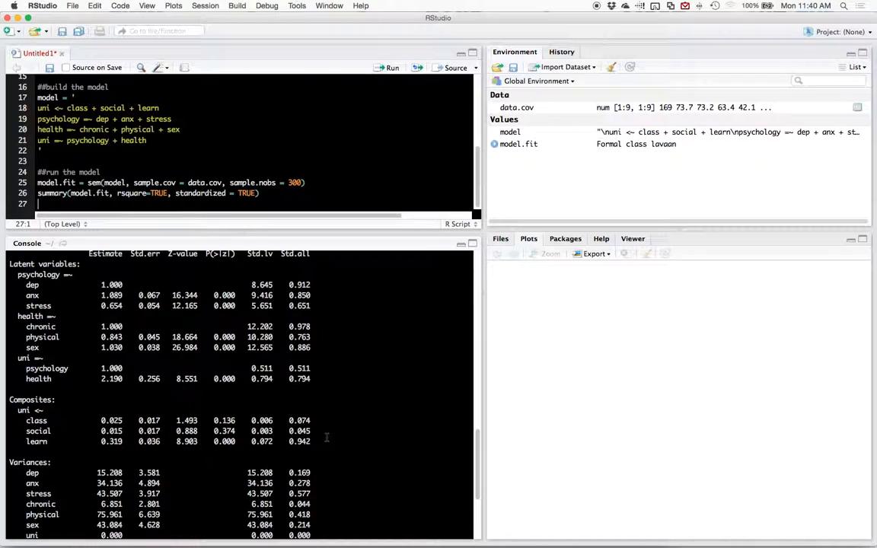
pyautogui.moveTo(325, 438)
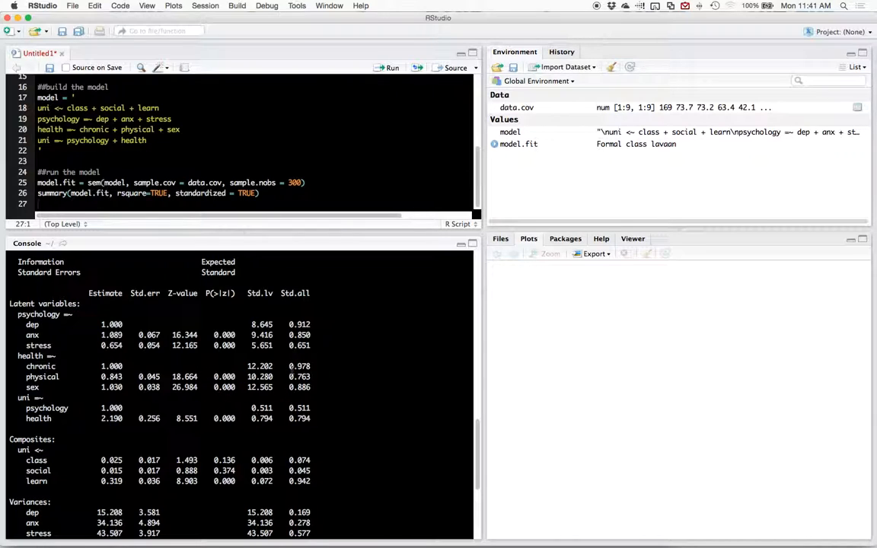
pyautogui.moveTo(288, 366); pyautogui.dragTo(304, 387)
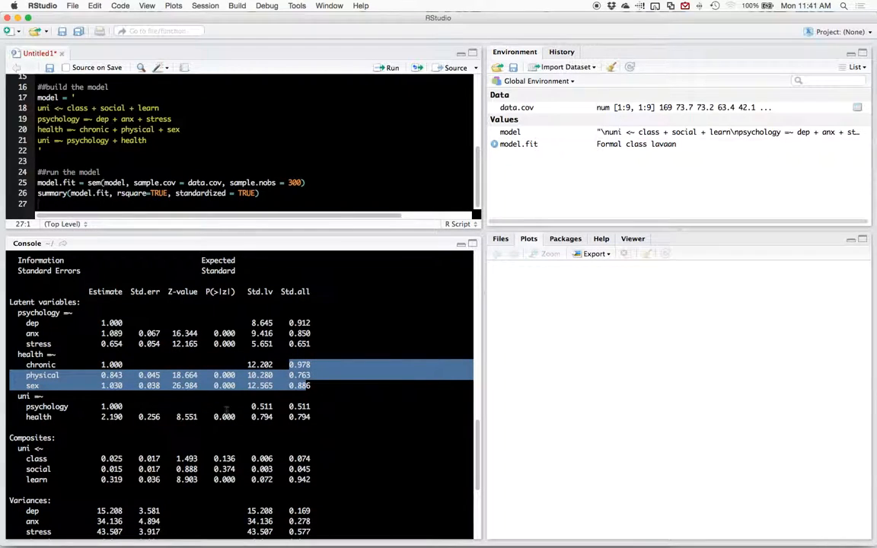
pyautogui.scroll(-3)
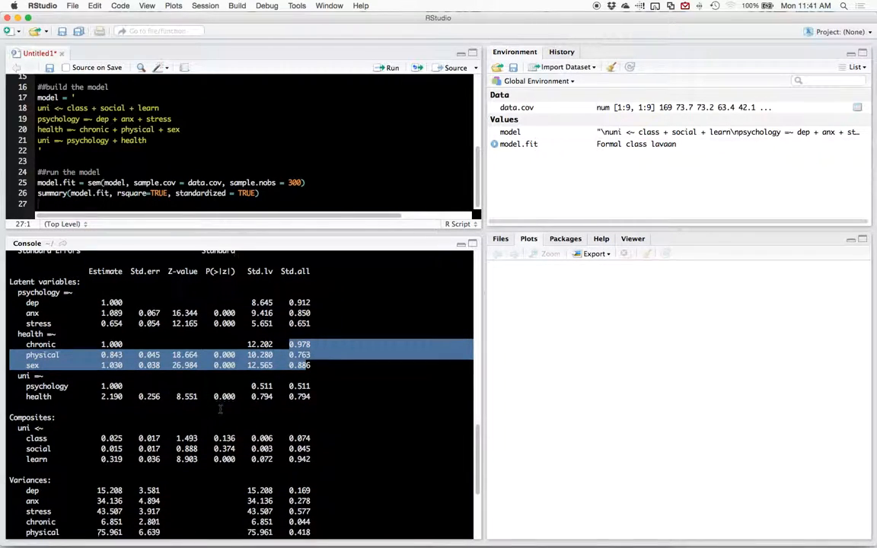
pyautogui.scroll(-3)
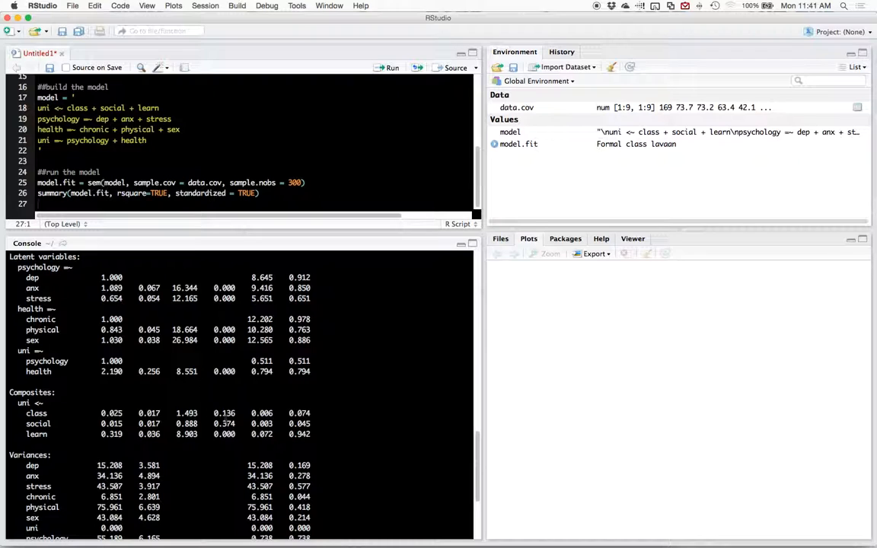
pyautogui.doubleClick(224, 423)
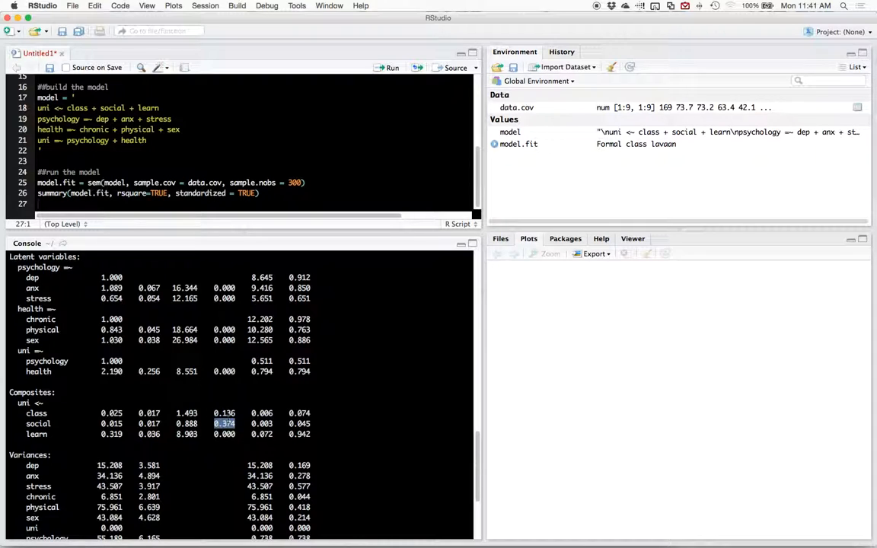
pyautogui.moveTo(224, 423); pyautogui.dragTo(310, 423)
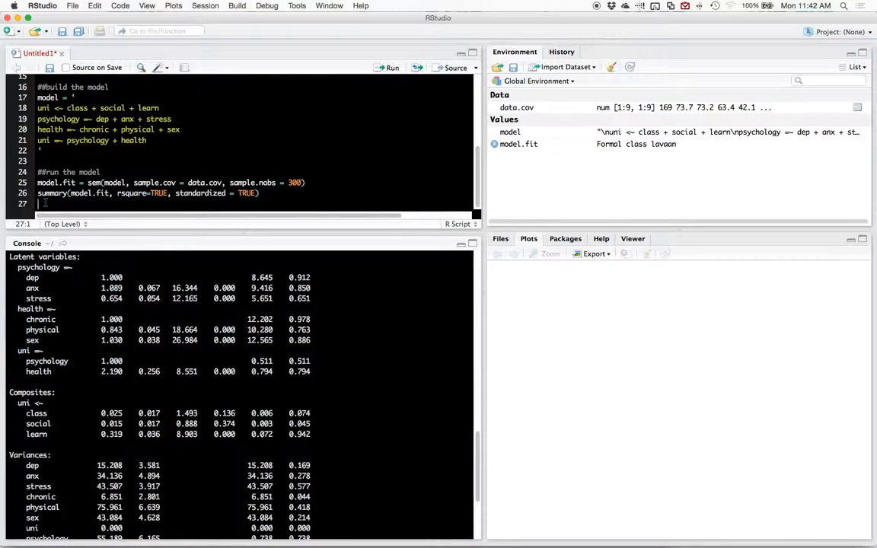
# - Write semPaths(model.fit, whatLabels = "std", layout = "spring") for the path diagram
pyautogui.write('semPaths(')
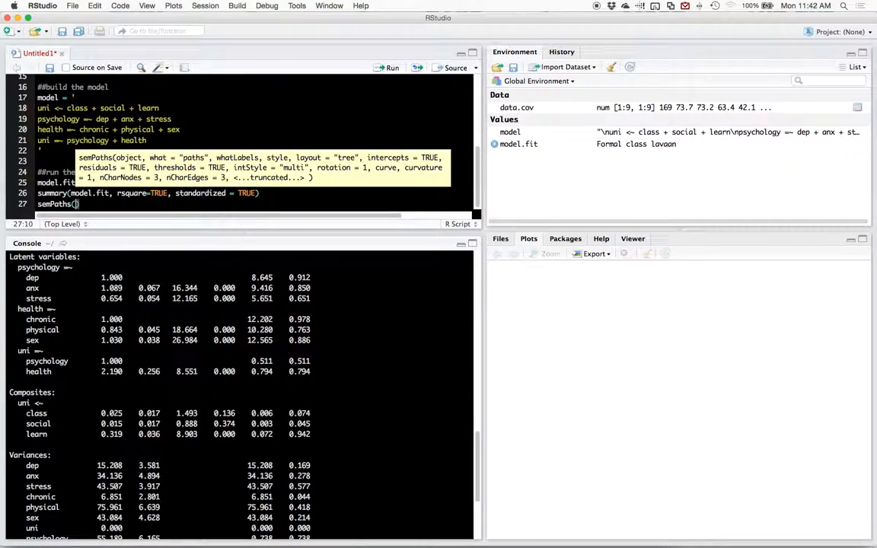
pyautogui.write('model.fit,')
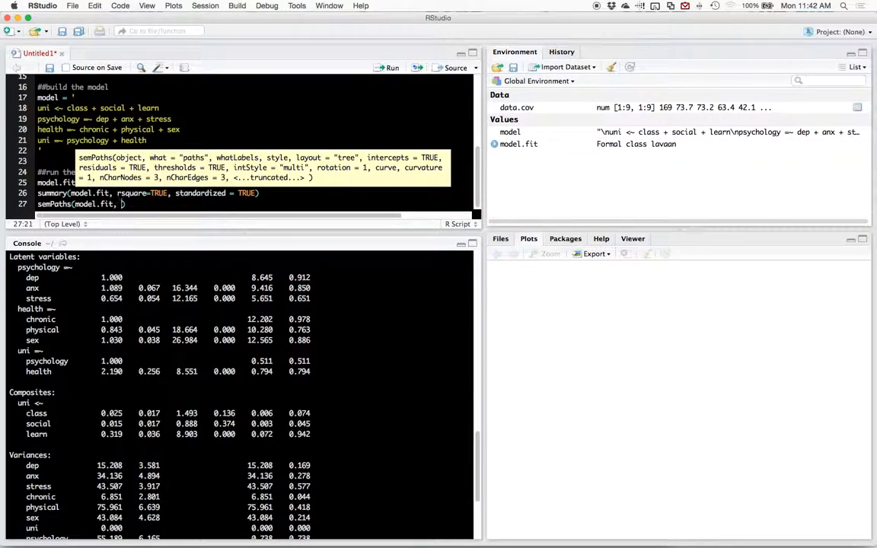
pyautogui.write('whatLabels =')
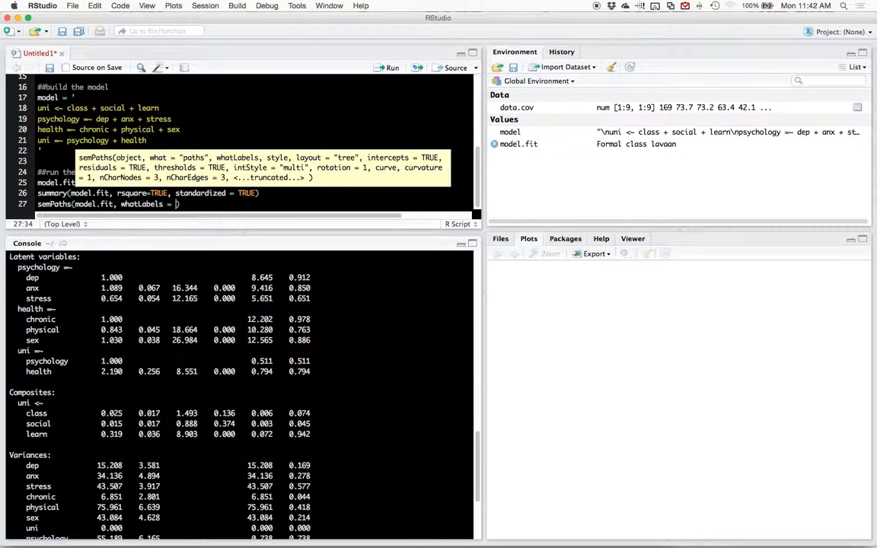
pyautogui.write('"std"')
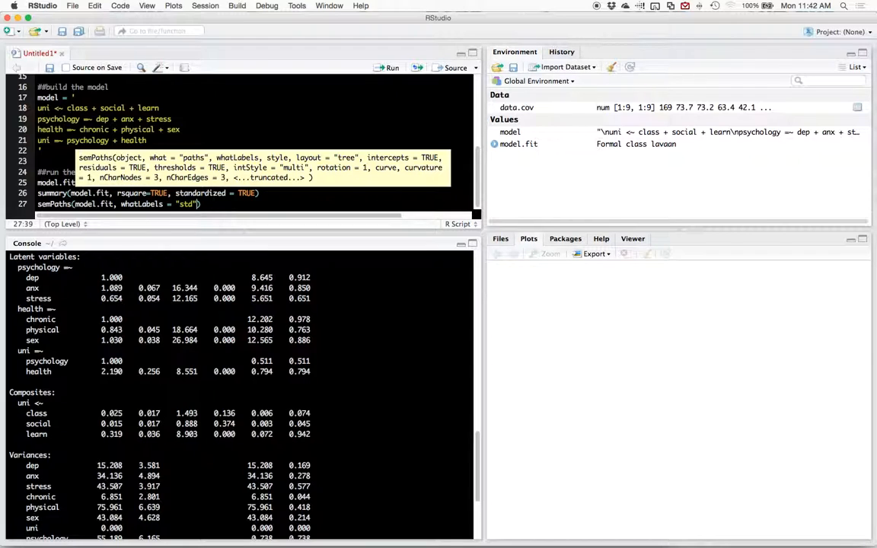
pyautogui.write(', lat')
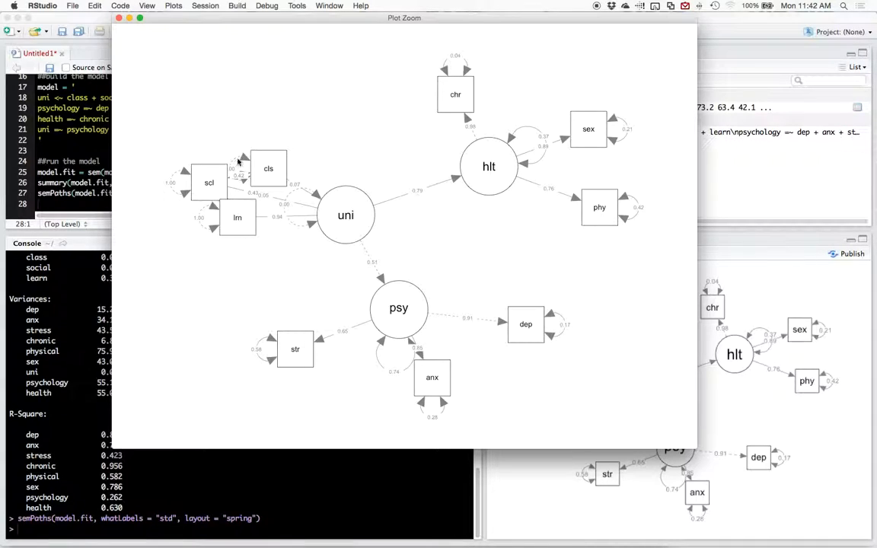
pyautogui.moveTo(472, 196)
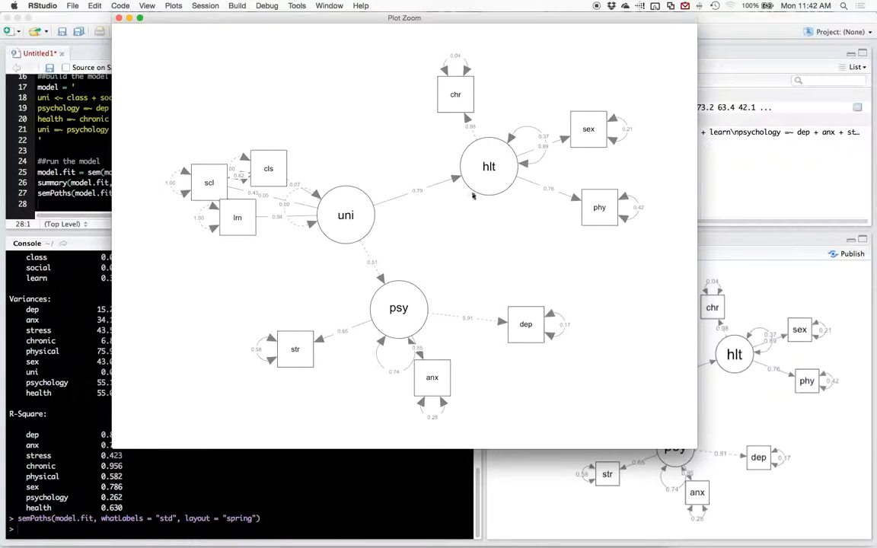
pyautogui.moveTo(390, 318)
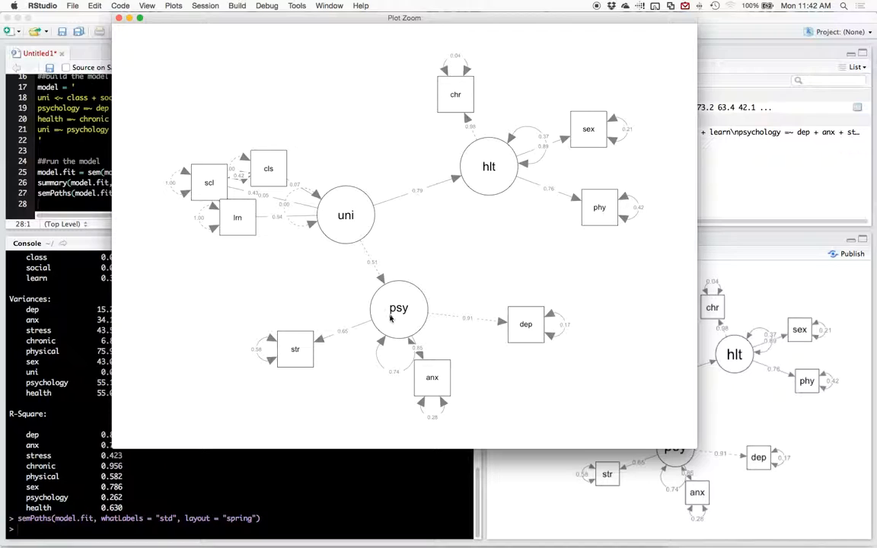
pyautogui.moveTo(517, 330)
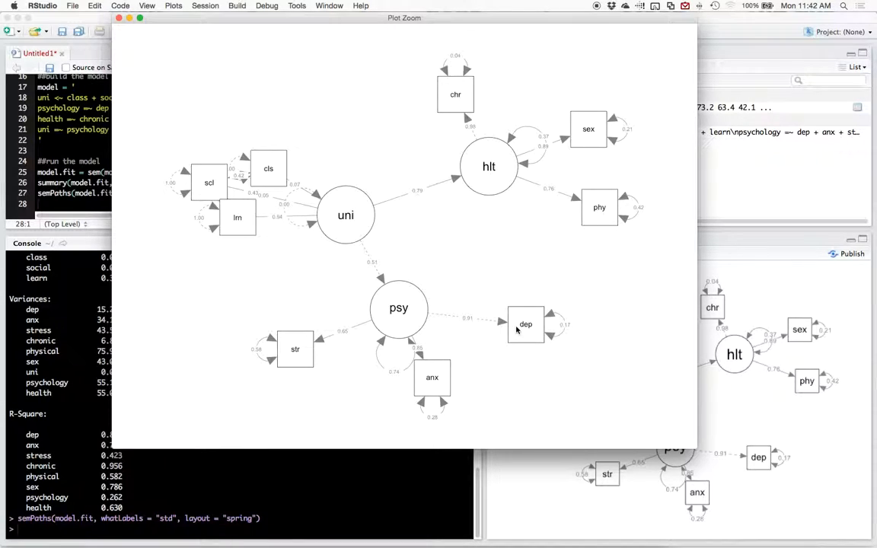
pyautogui.moveTo(455, 90)
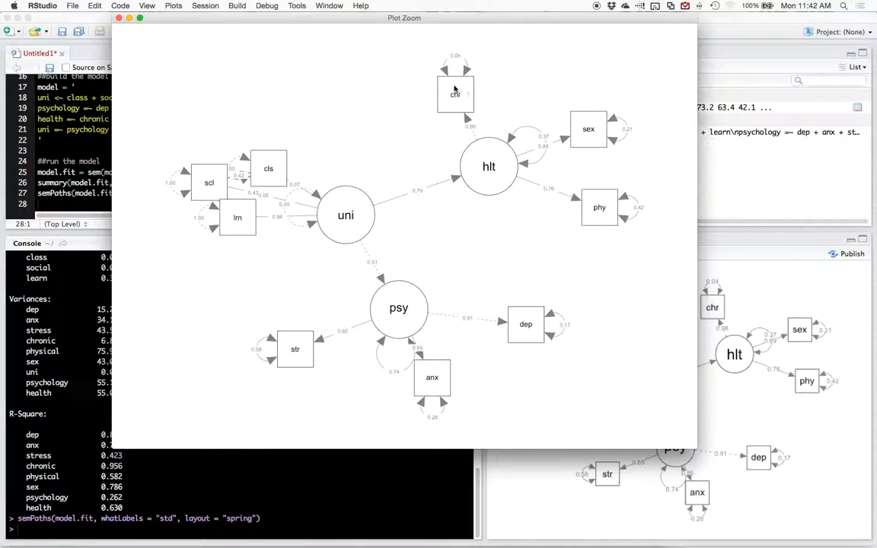
pyautogui.moveTo(193, 196)
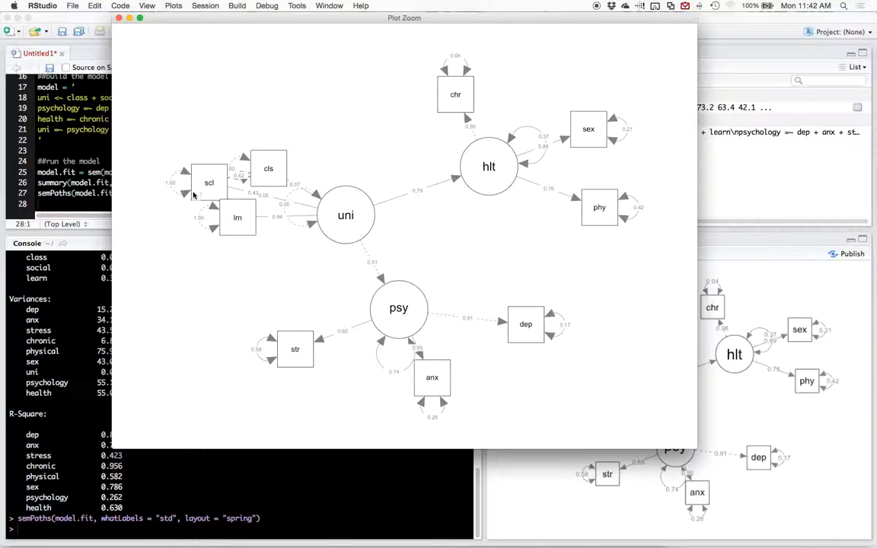
pyautogui.moveTo(225, 217)
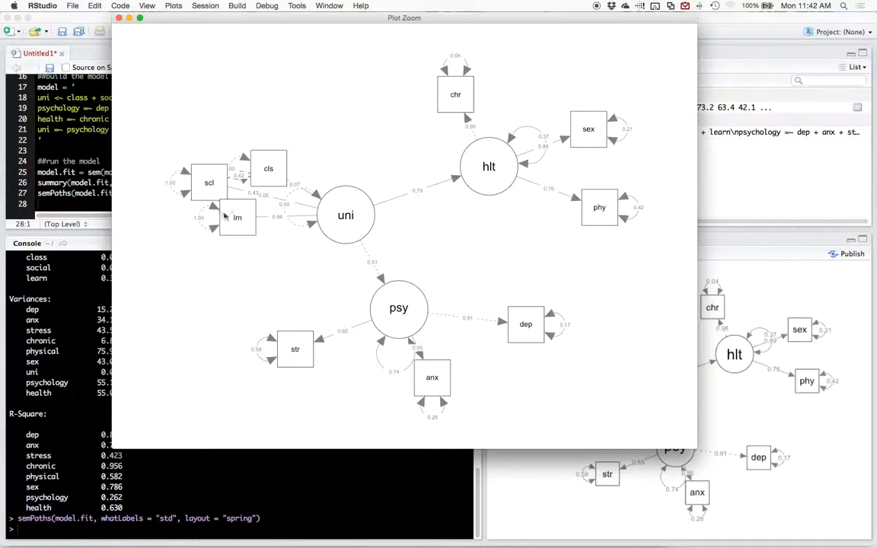
pyautogui.moveTo(203, 190)
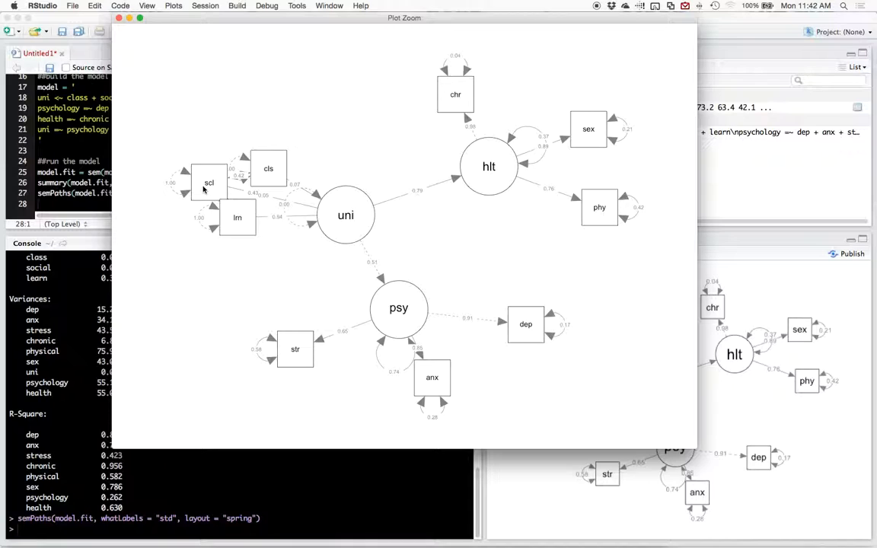
pyautogui.moveTo(247, 224)
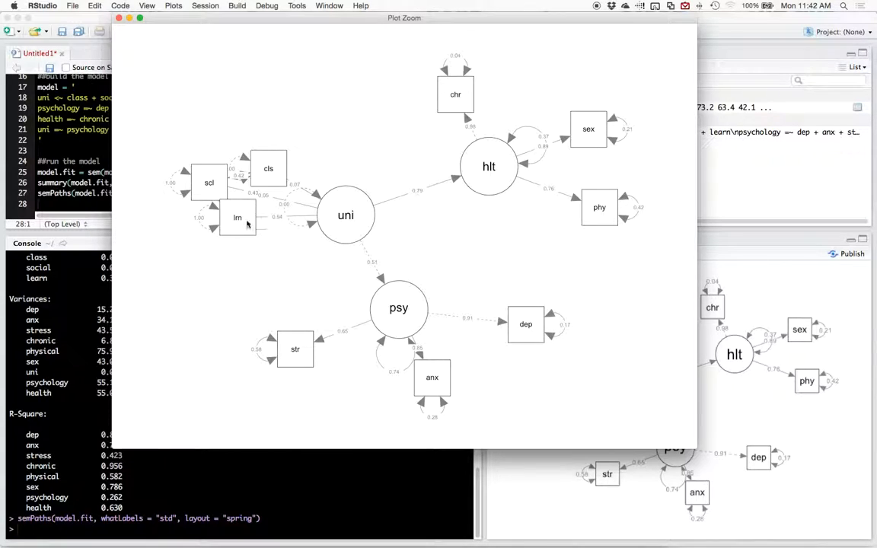
pyautogui.moveTo(265, 204)
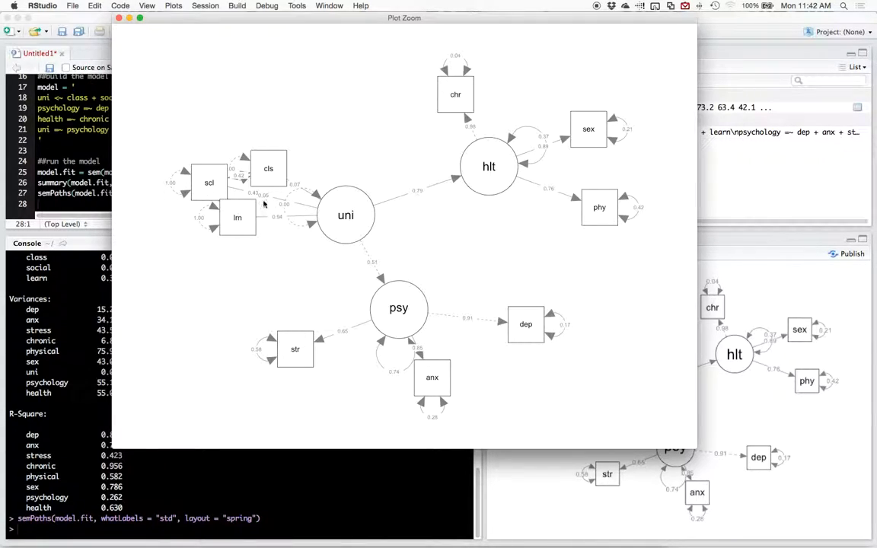
pyautogui.moveTo(237, 232)
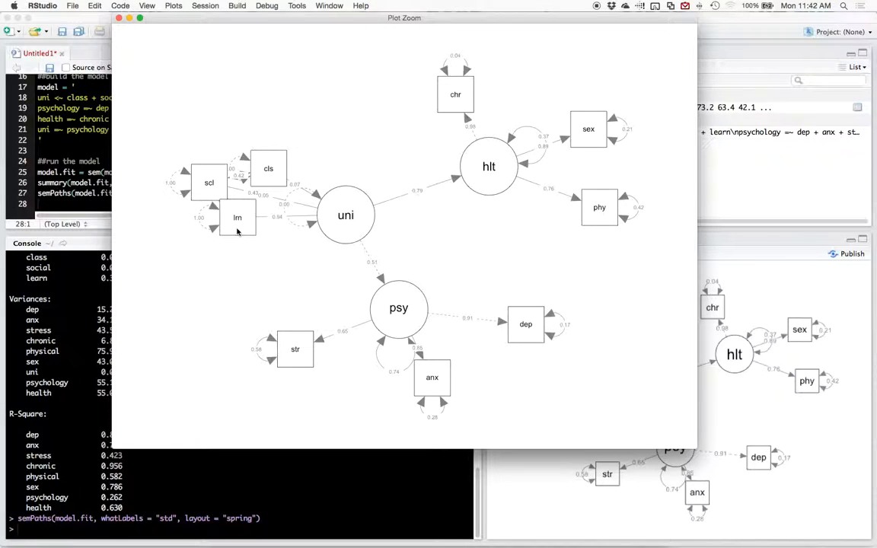
pyautogui.moveTo(305, 221)
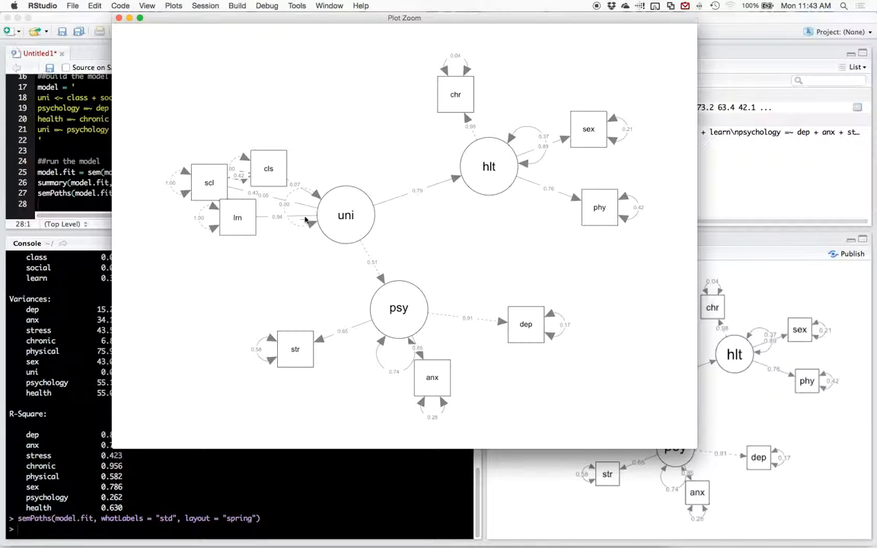
pyautogui.moveTo(251, 190)
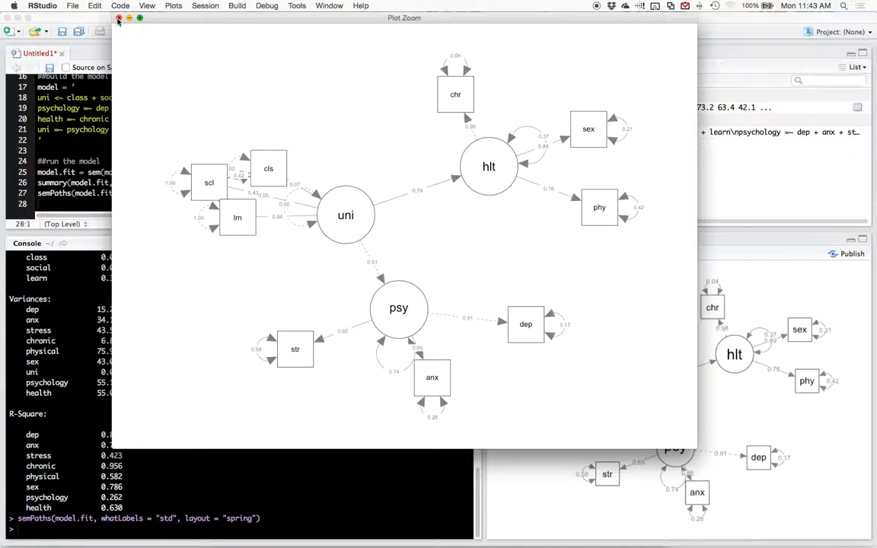
# - Close the enlarged Plot Zoom window and scroll the assignment instructions
pyautogui.click(119, 18)
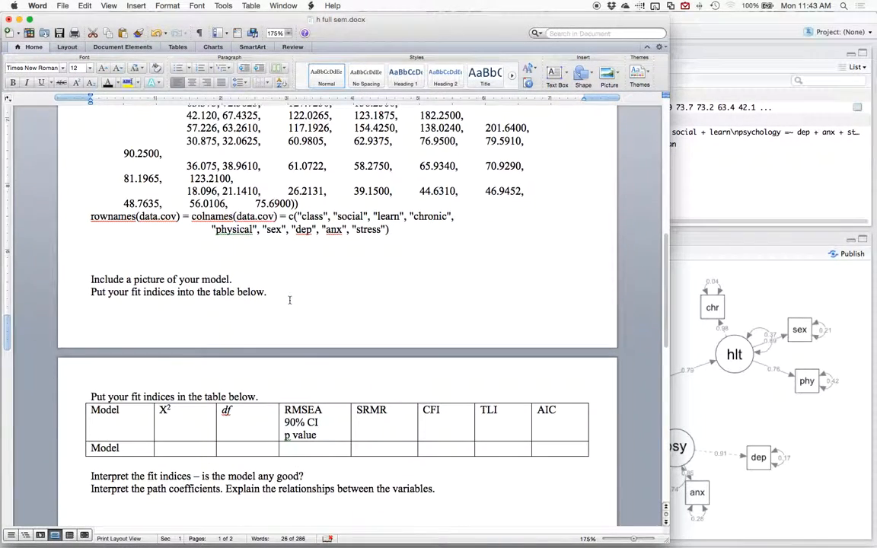
pyautogui.scroll(-3)
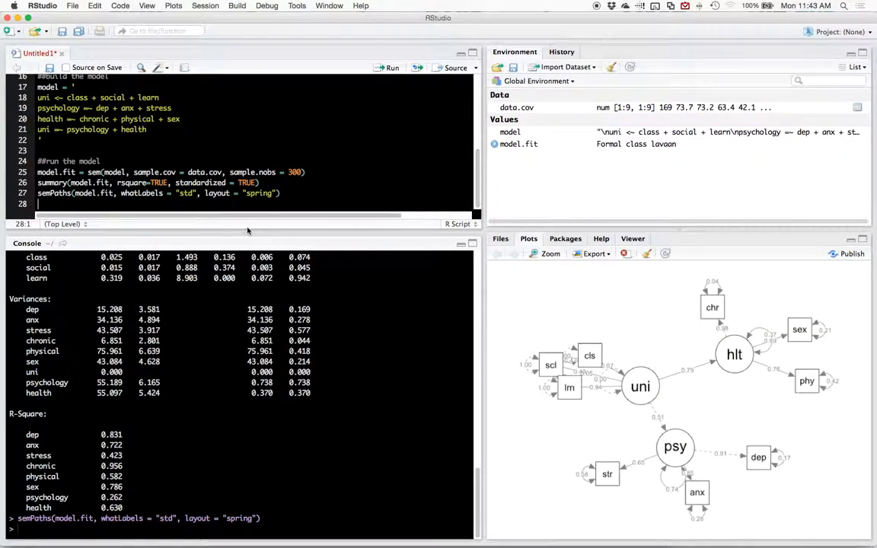
# - Run fitmeasures(model.fit) to print chisq, cfi, tli, rmsea and srmr in the console
pyautogui.write('fitmeasures(model.fit')
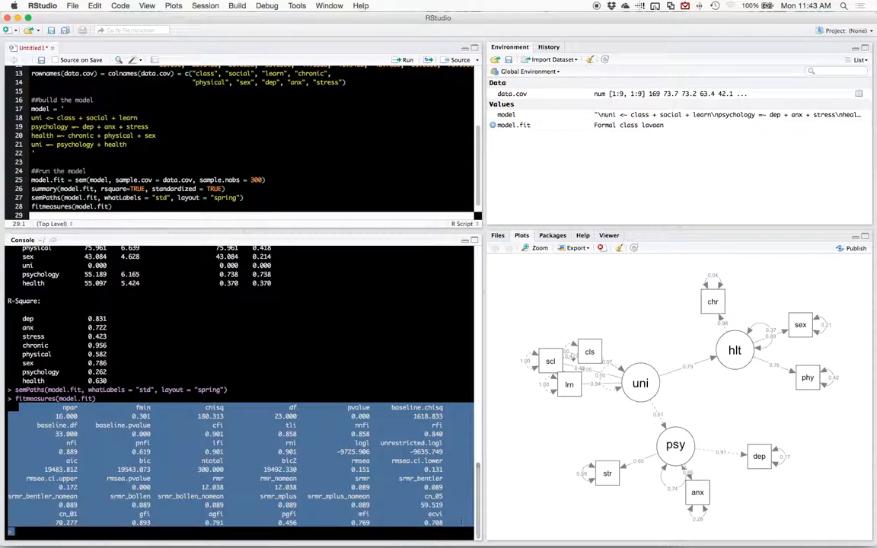
pyautogui.moveTo(350, 525)
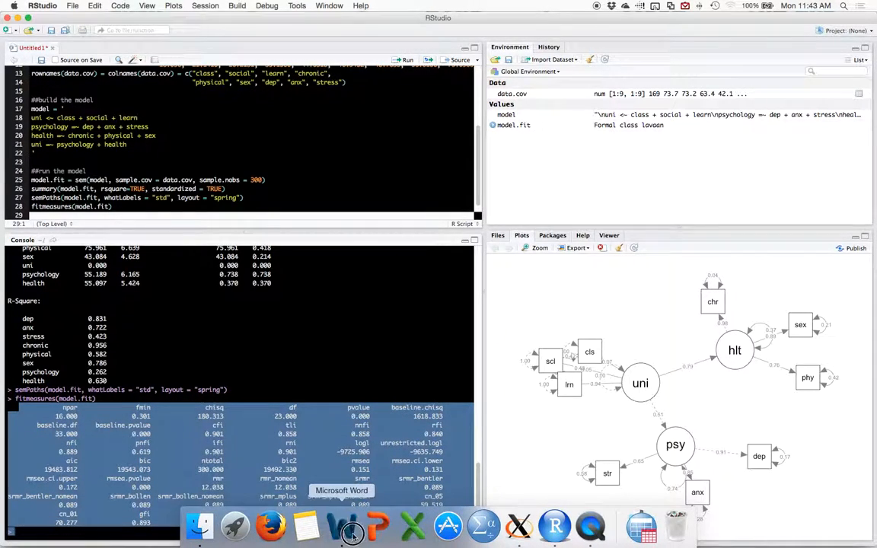
# - Enter χ² 180.31, df 23, CFI .90 and TLI .86, then select the aic value in the output
pyautogui.click(330, 526)
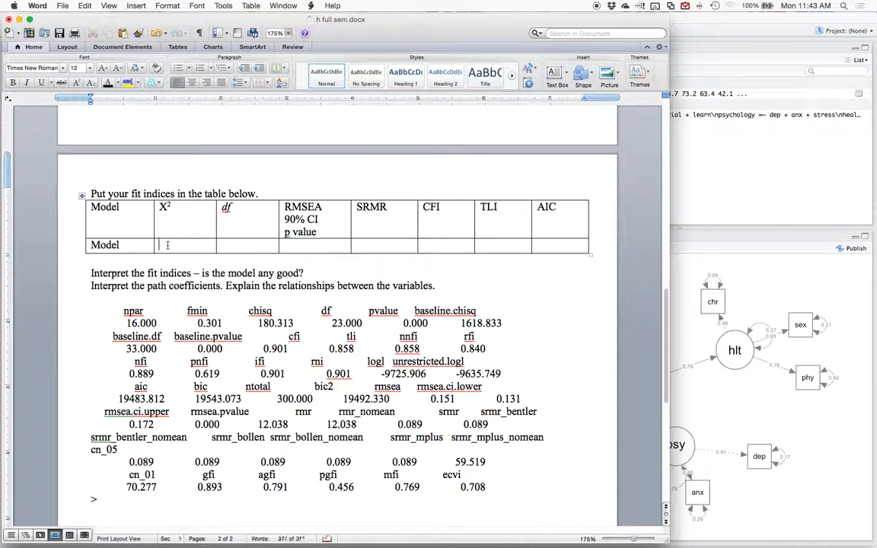
pyautogui.write('180')
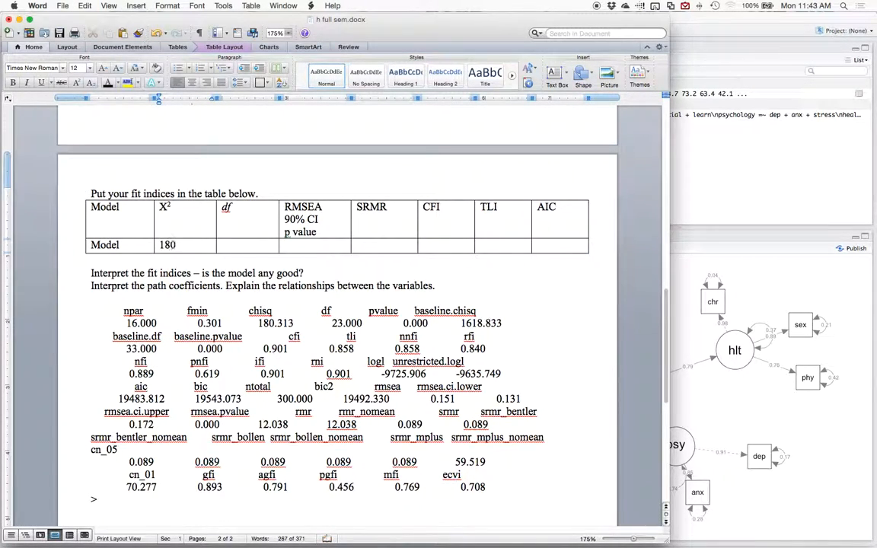
pyautogui.write('.31')
pyautogui.click(247, 245)
pyautogui.write('23')
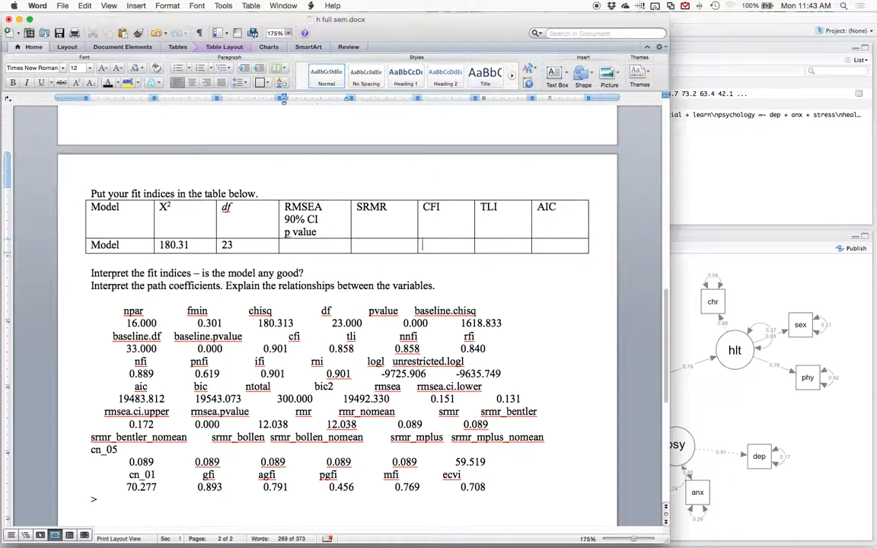
pyautogui.write('.90')
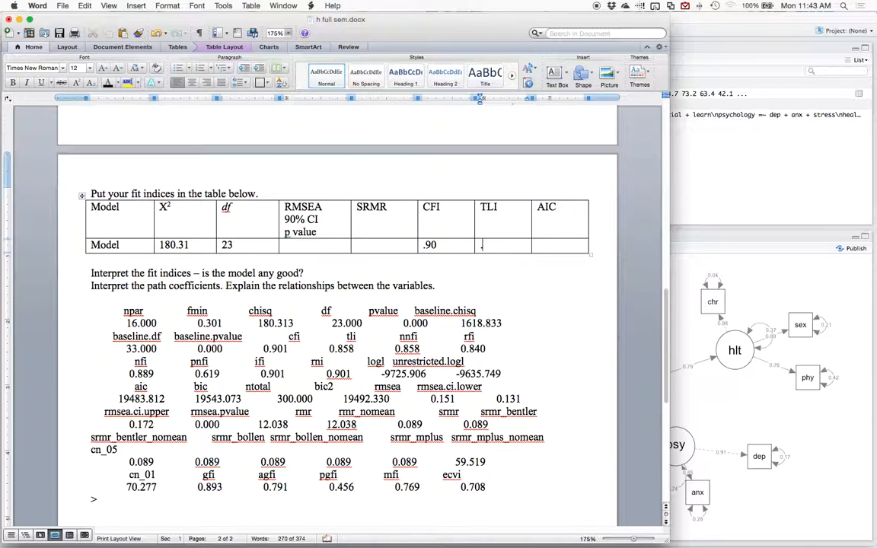
pyautogui.write('.86')
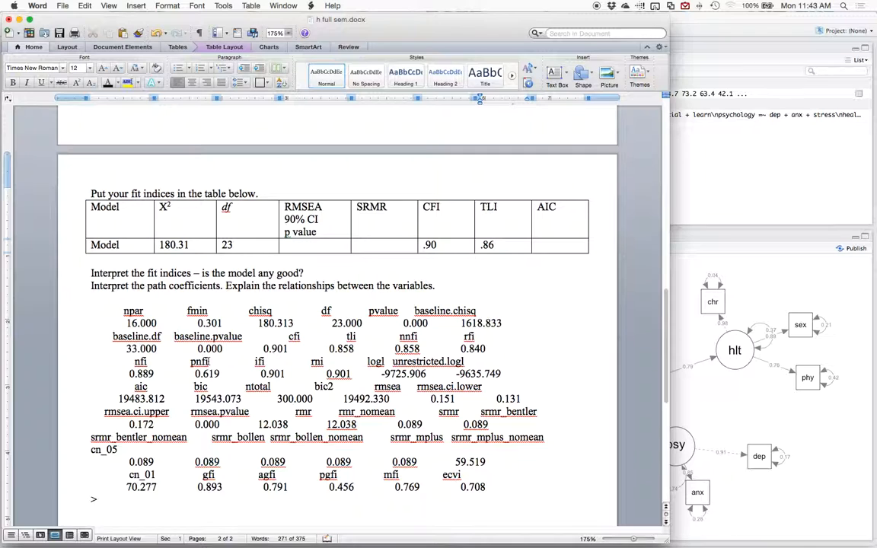
pyautogui.moveTo(209, 348); pyautogui.dragTo(323, 348)
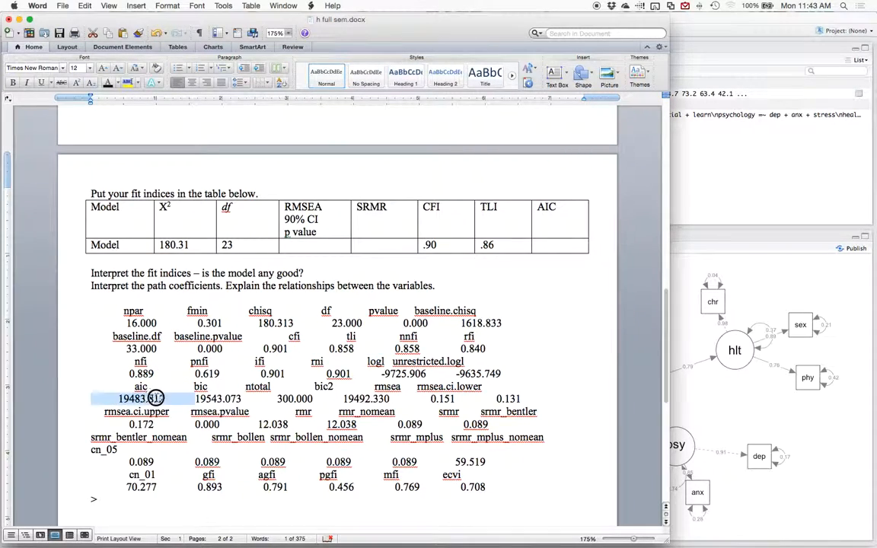
# - Enter 19483.812 into the AIC cell of the fit table
pyautogui.click(539, 245)
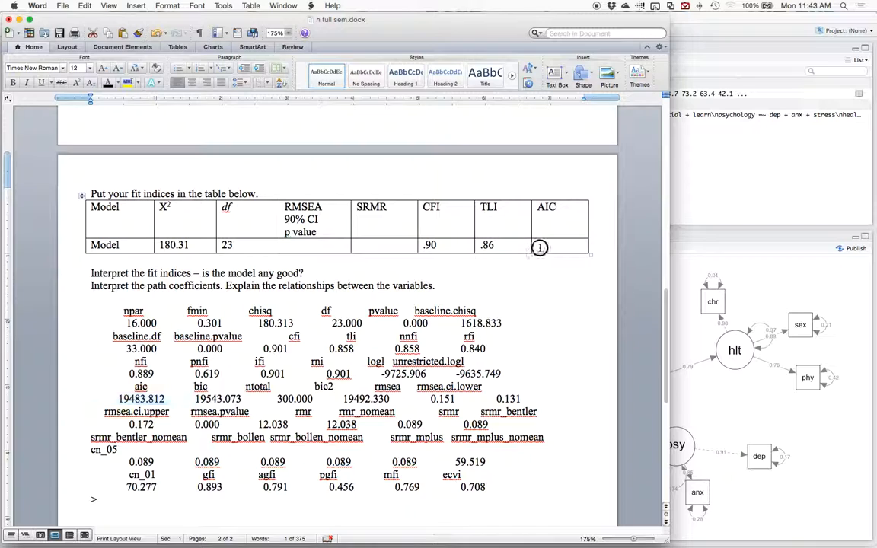
pyautogui.write('19483.812')
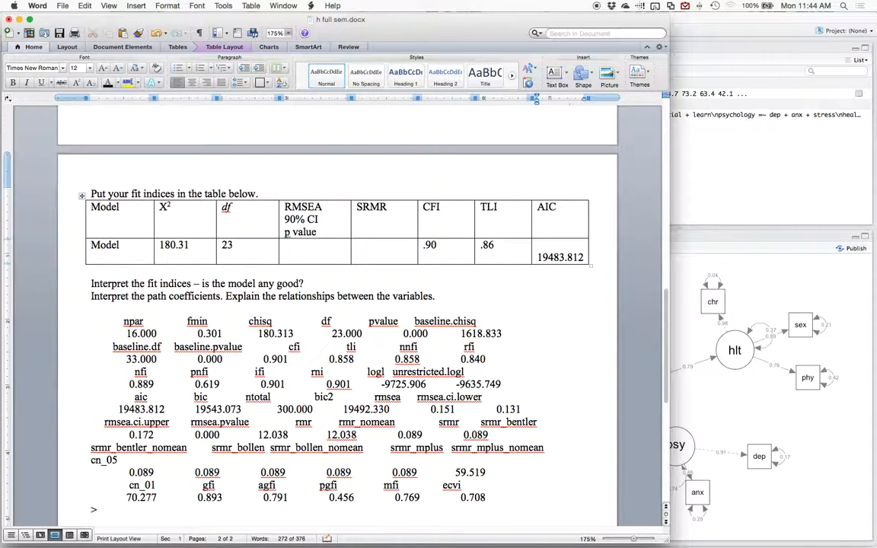
pyautogui.click(537, 245)
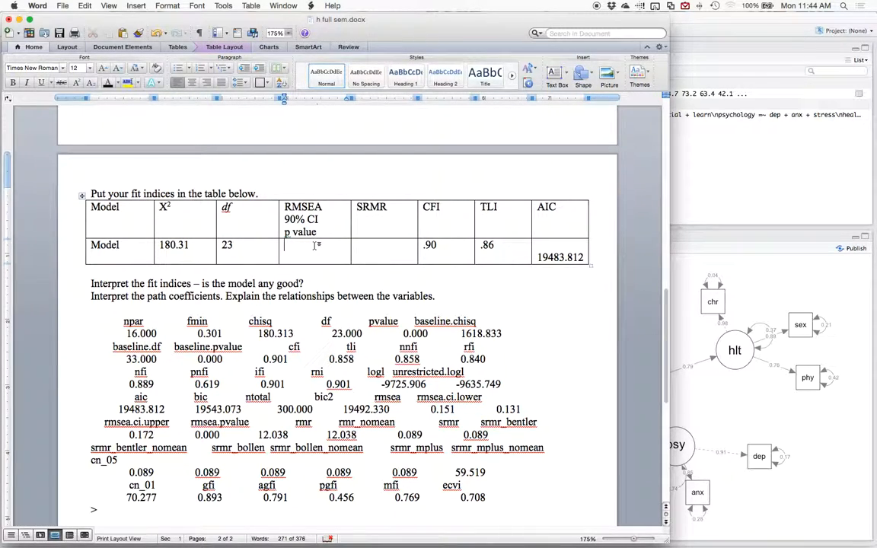
# - Fill the RMSEA cell with .151, 90%[.131-.172] and p < .001
pyautogui.write('.151')
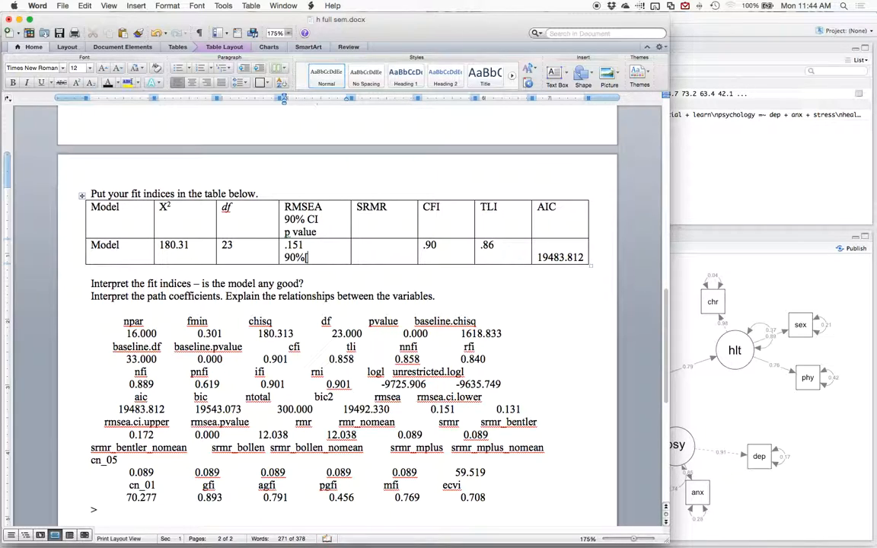
pyautogui.write('[.131-')
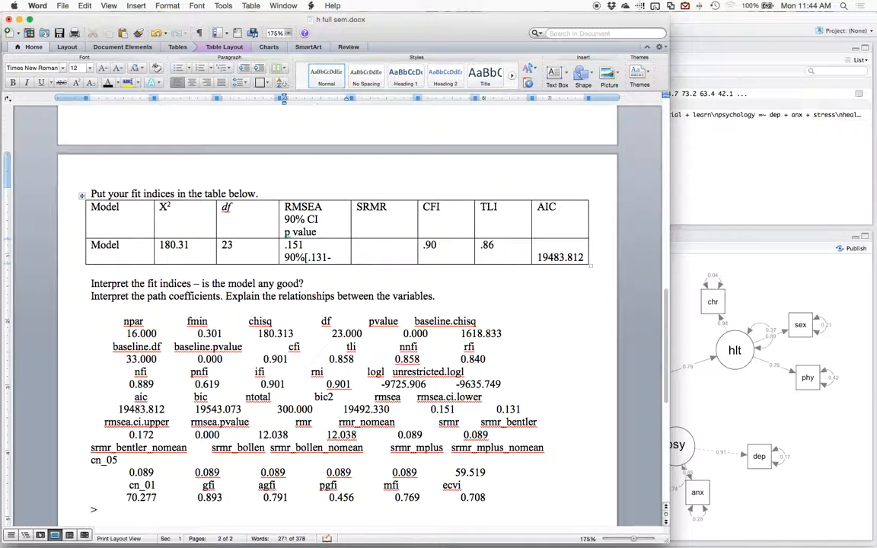
pyautogui.write('-.172')
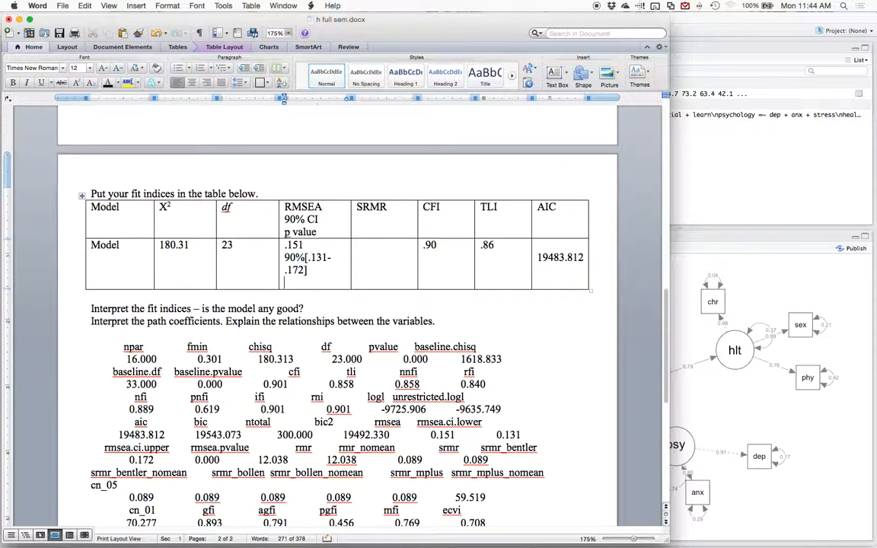
pyautogui.write('p')
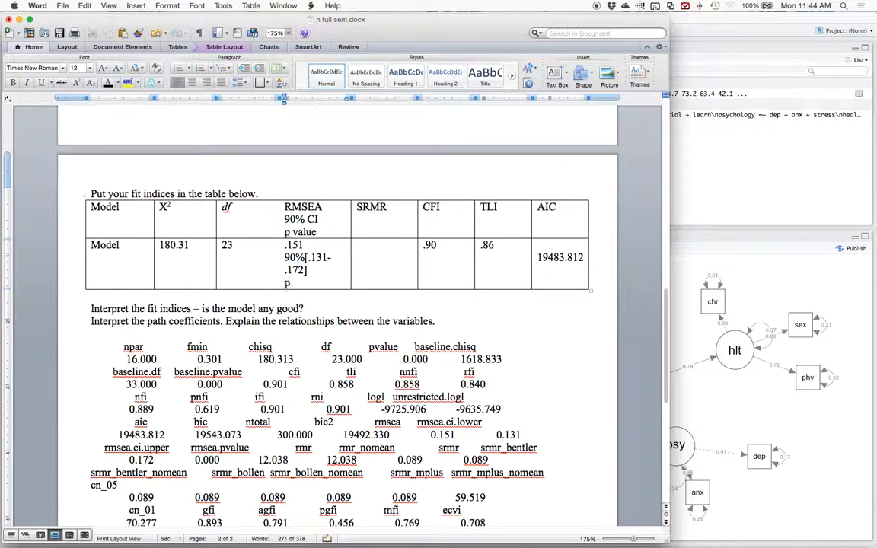
pyautogui.write('< .001')
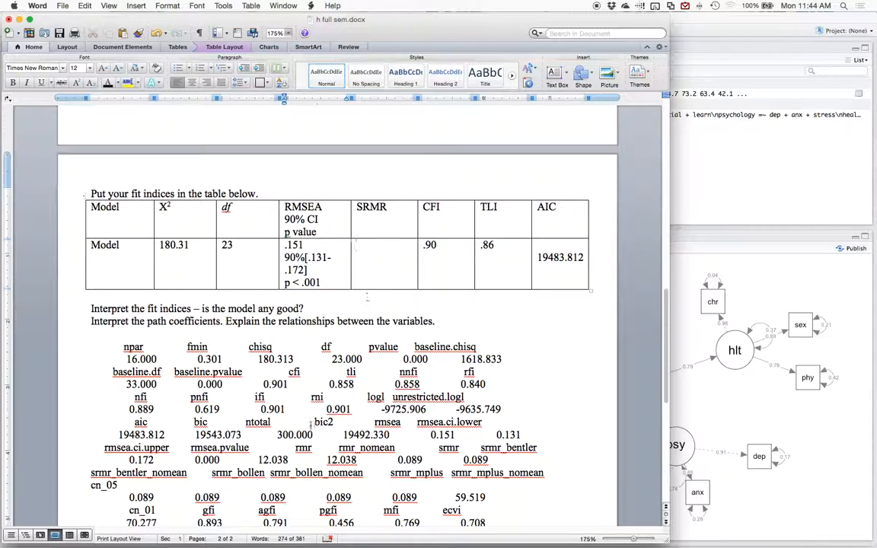
# - Enter .089 in the SRMR cell, completing the fit indices table
pyautogui.doubleClick(411, 459)
pyautogui.write('.089')
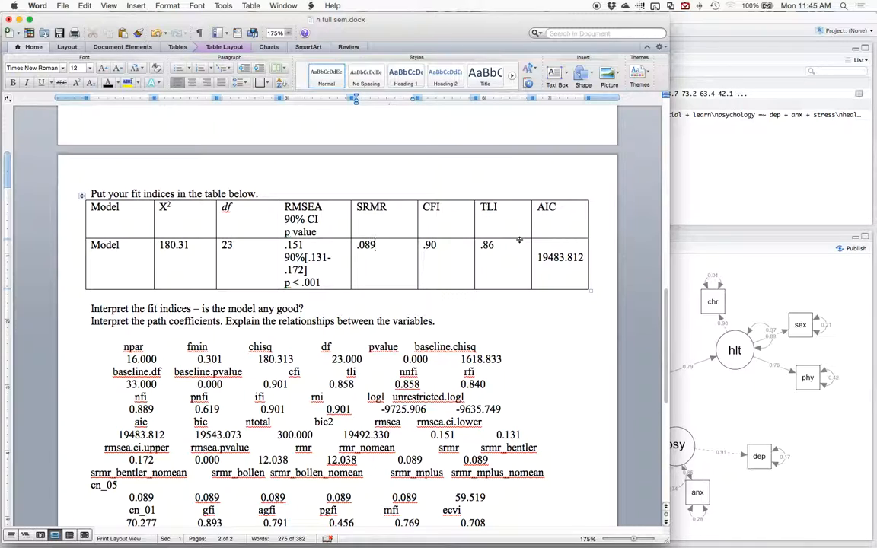
pyautogui.click(374, 245)
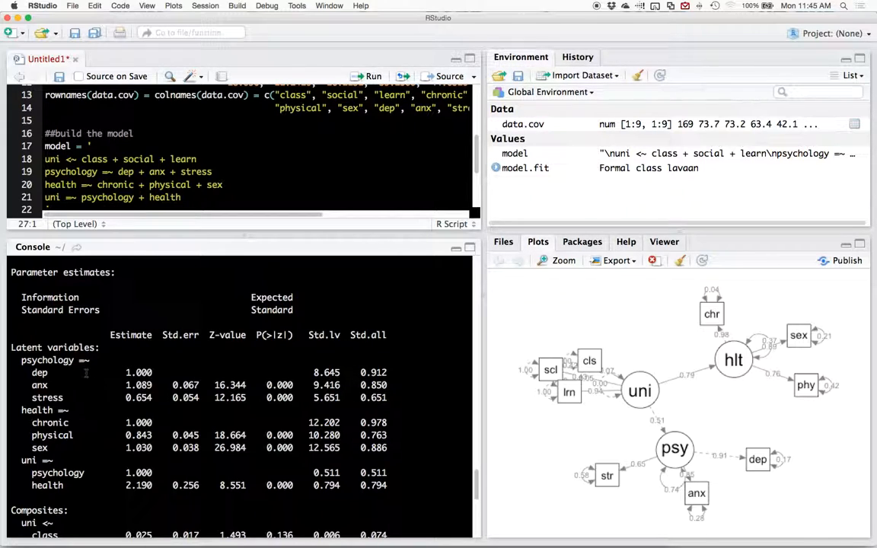
# - Highlight dep's loading 0.912, the psychology indicator rows, and physical's loading 0.763
pyautogui.doubleClick(138, 372)
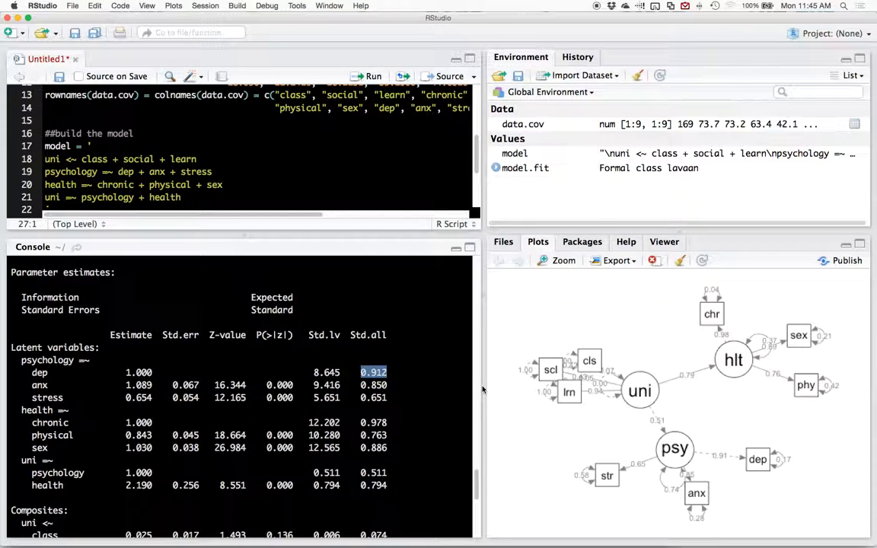
pyautogui.moveTo(374, 372); pyautogui.dragTo(392, 397)
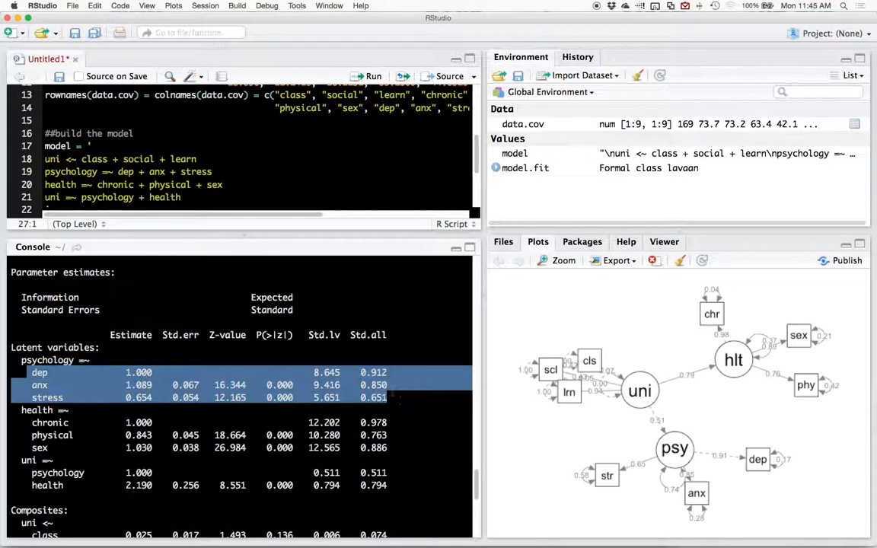
pyautogui.click(395, 397)
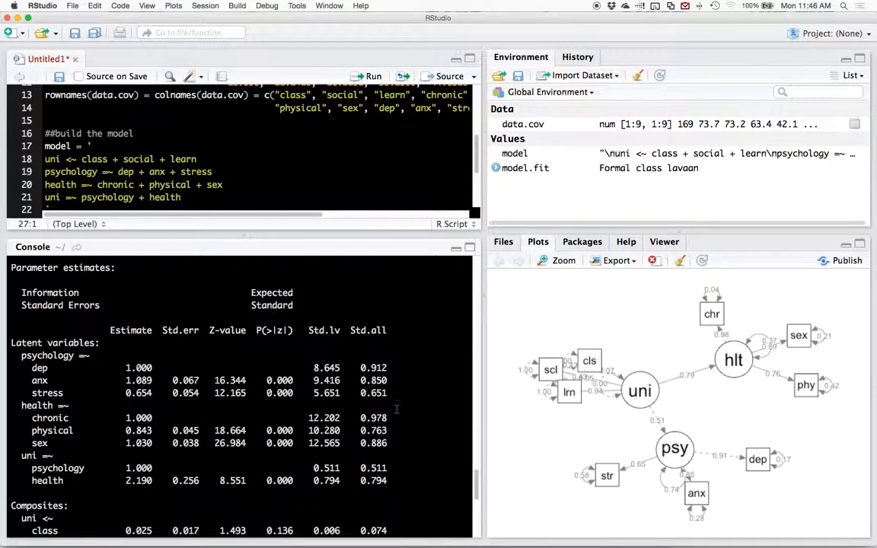
pyautogui.scroll(-3)
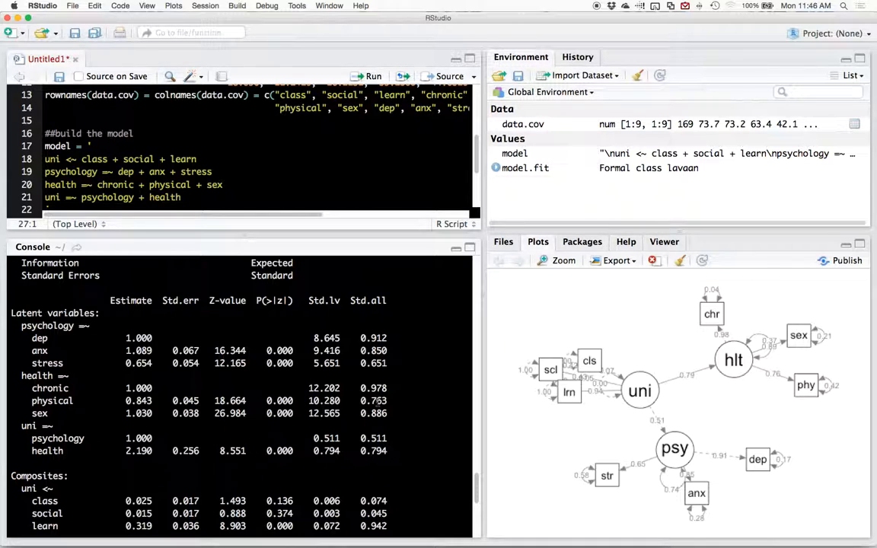
pyautogui.doubleClick(373, 400)
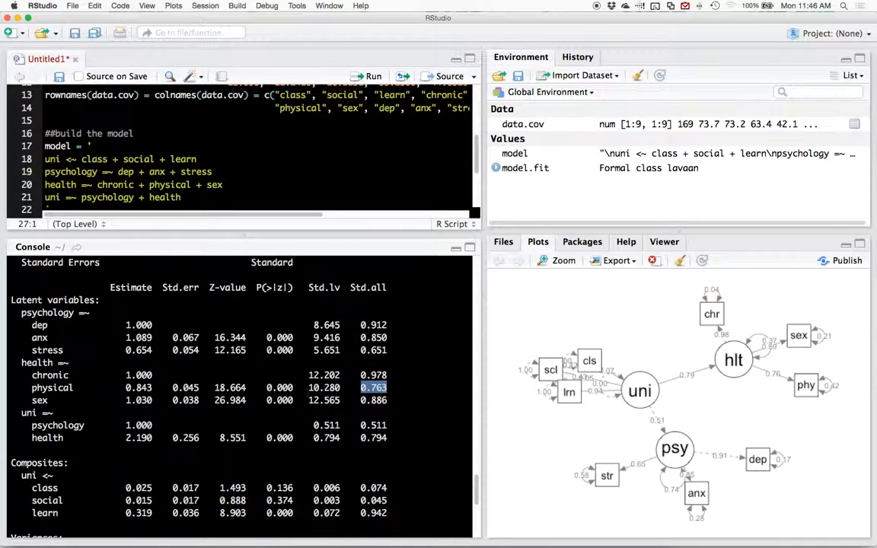
pyautogui.moveTo(23, 413); pyautogui.dragTo(395, 438)
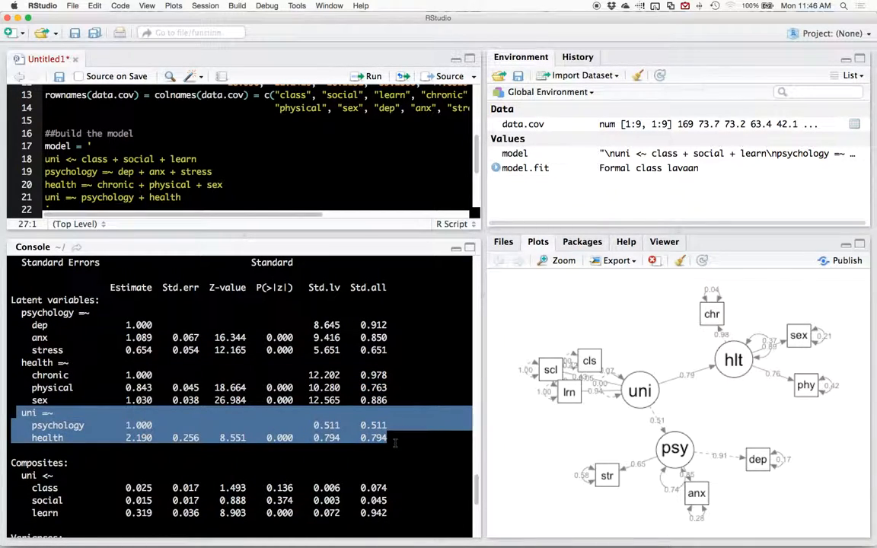
pyautogui.scroll(-3)
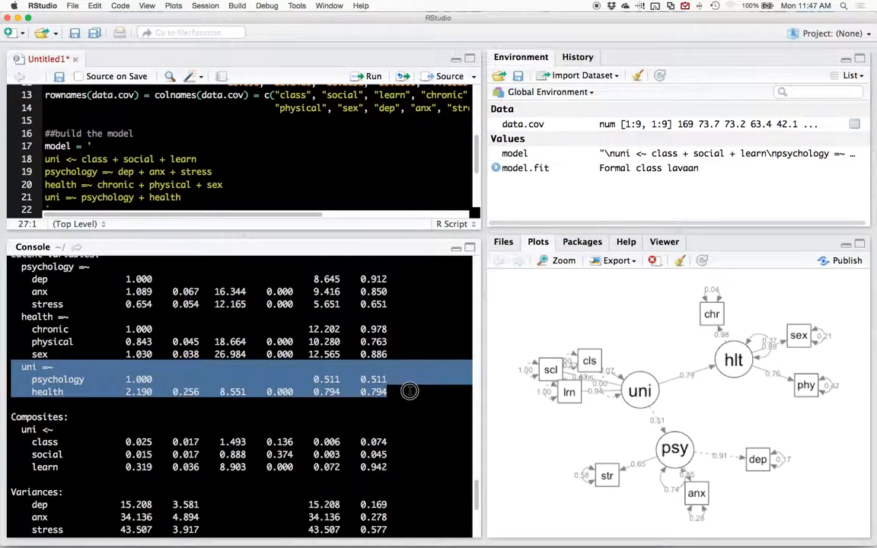
pyautogui.moveTo(409, 390)
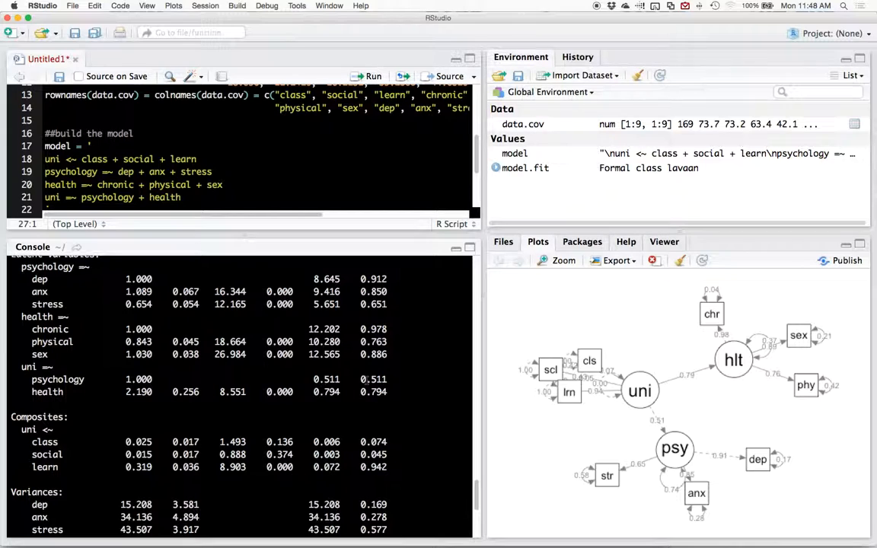
# - Check psychology's loading 0.511 and dep's Std.lv 8.645, then return to the Word document
pyautogui.doubleClick(373, 379)
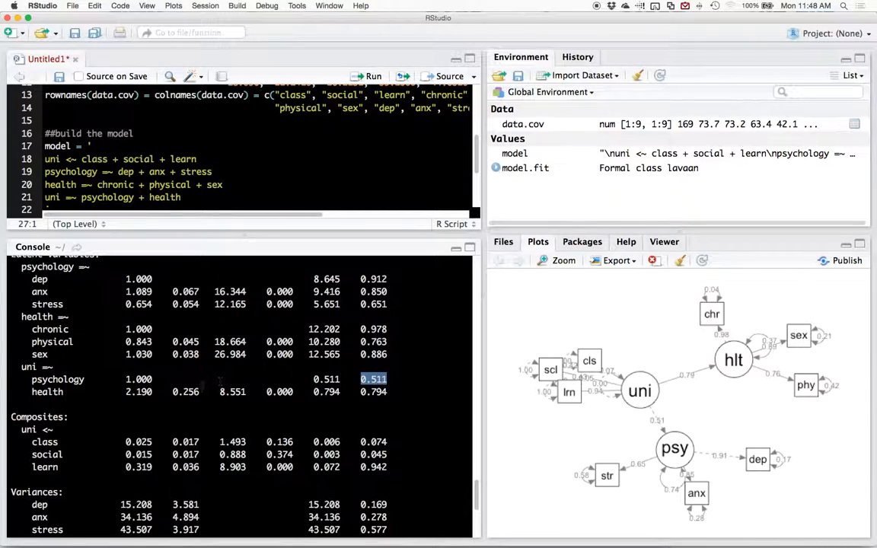
pyautogui.doubleClick(139, 379)
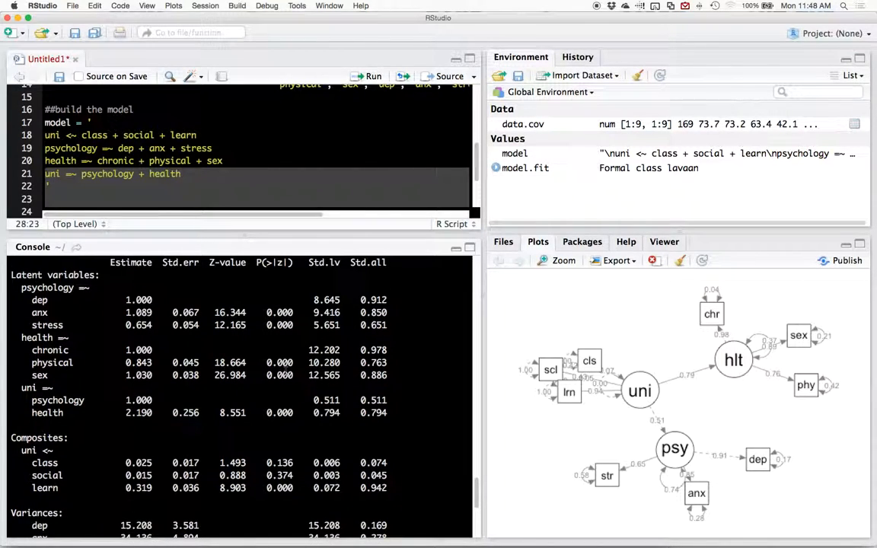
pyautogui.doubleClick(326, 299)
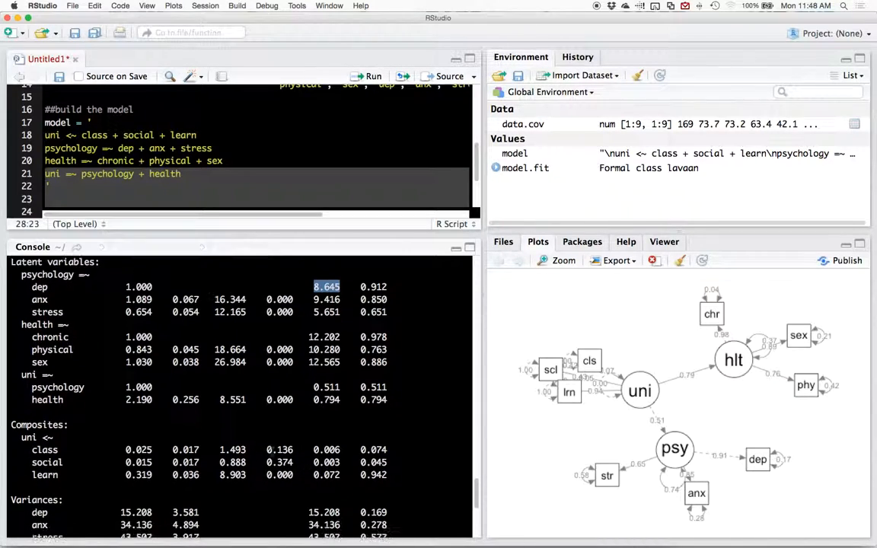
pyautogui.scroll(-3)
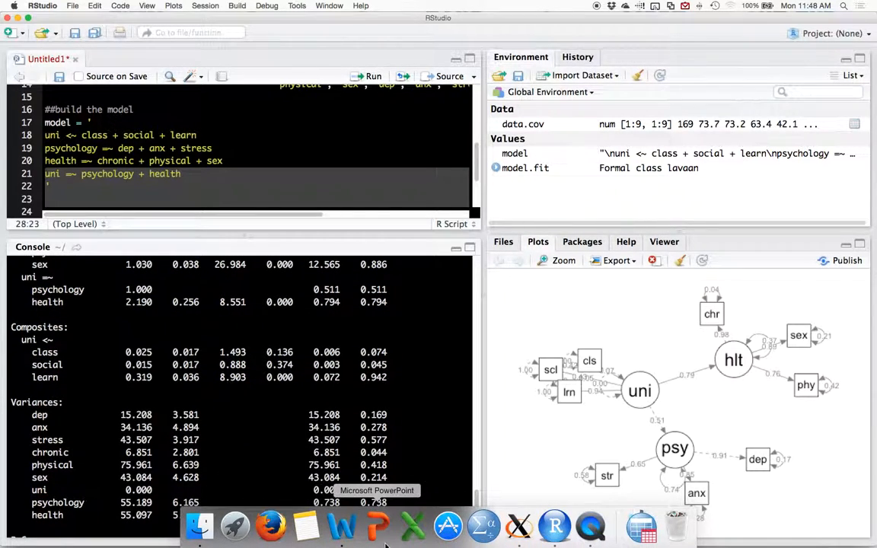
pyautogui.click(341, 526)
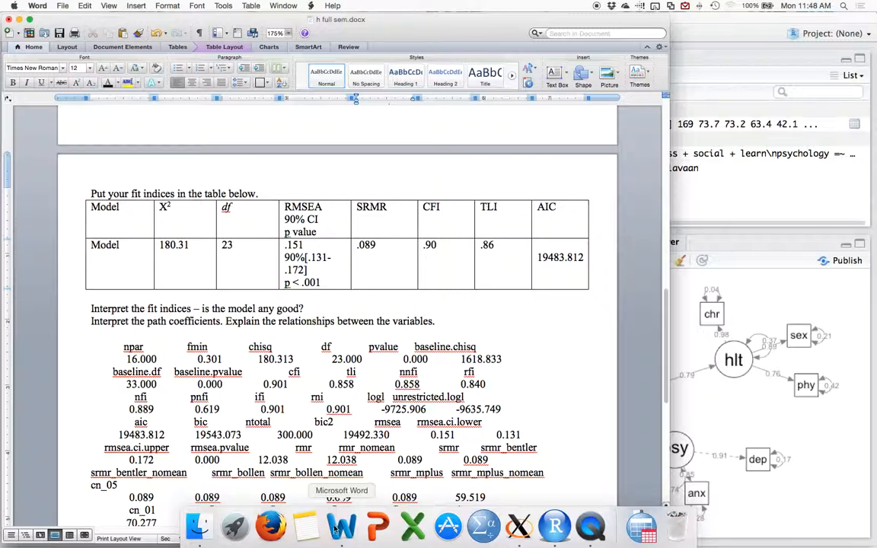